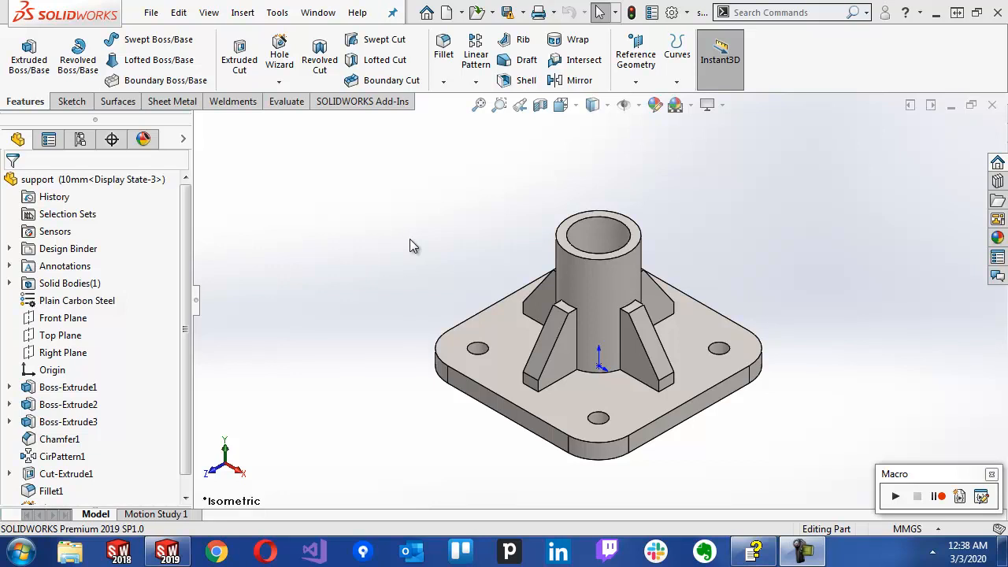
mouse_move(412, 195)
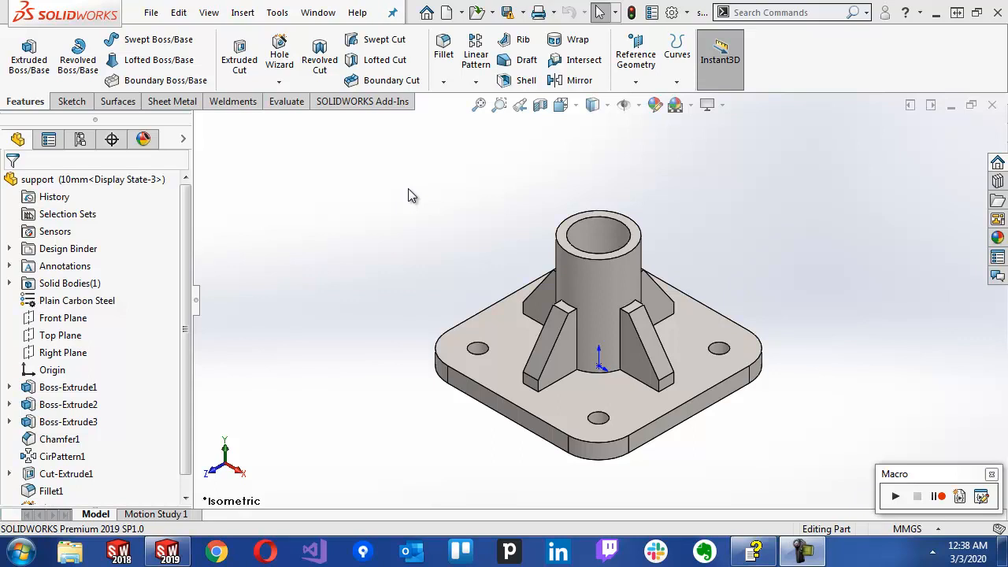
mouse_move(380, 186)
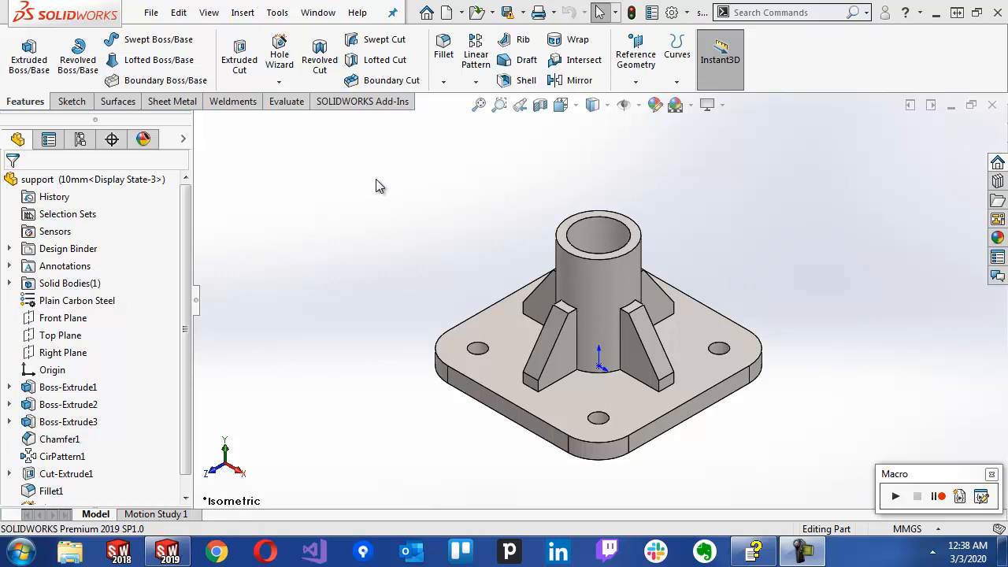
mouse_move(345, 171)
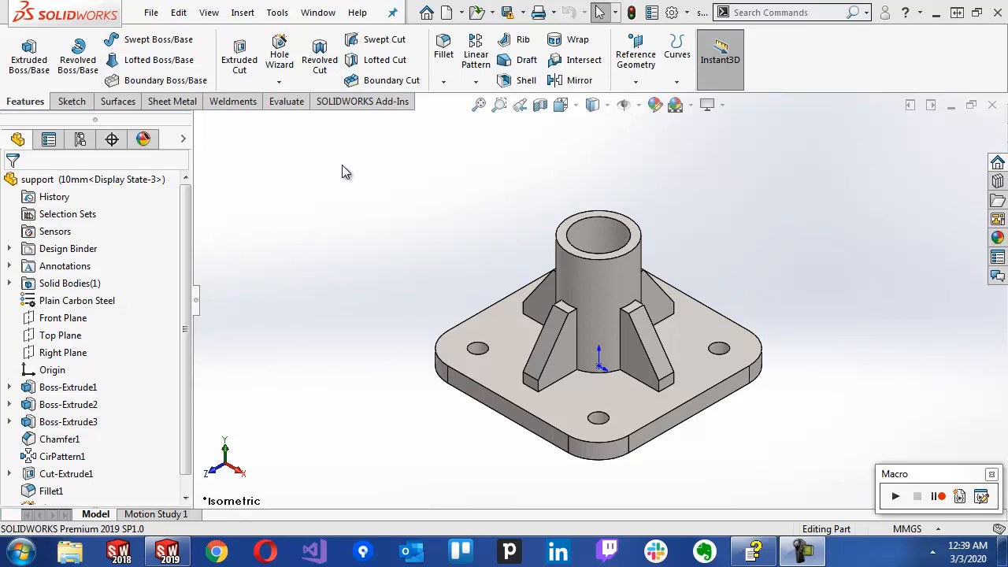
- Glance at the Command Blocker options, then open and close the file's summary properties
click(276, 12)
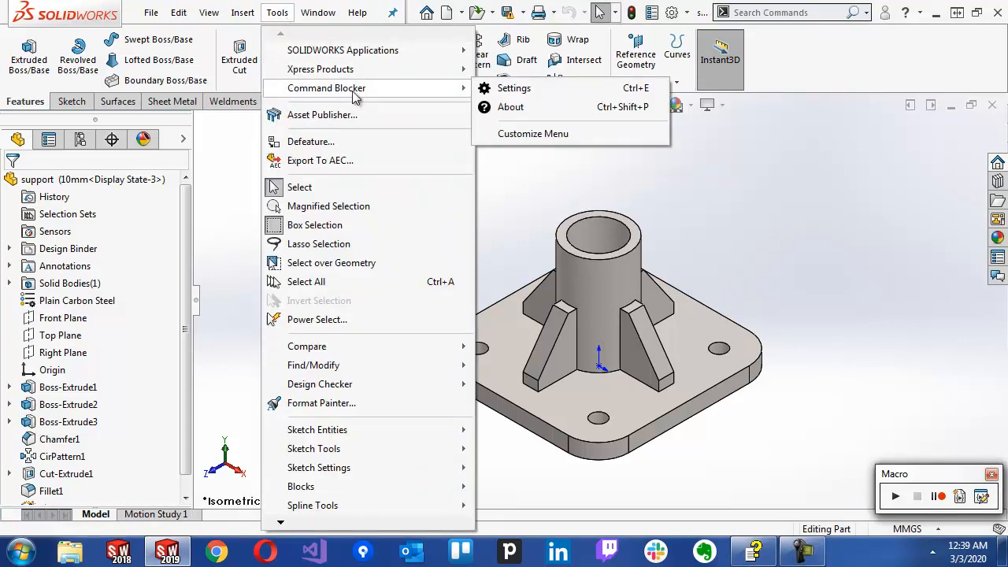
mouse_move(390, 95)
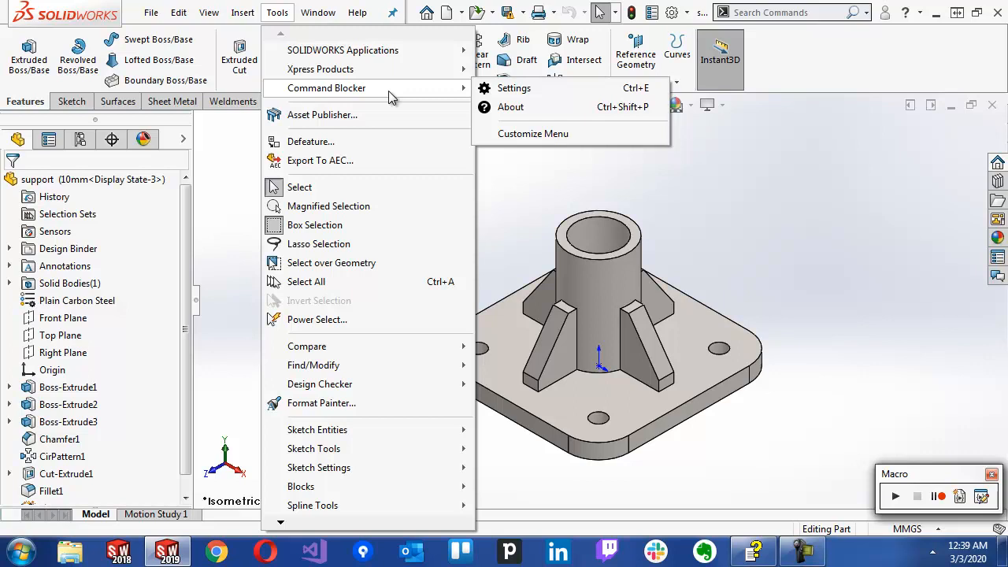
click(234, 156)
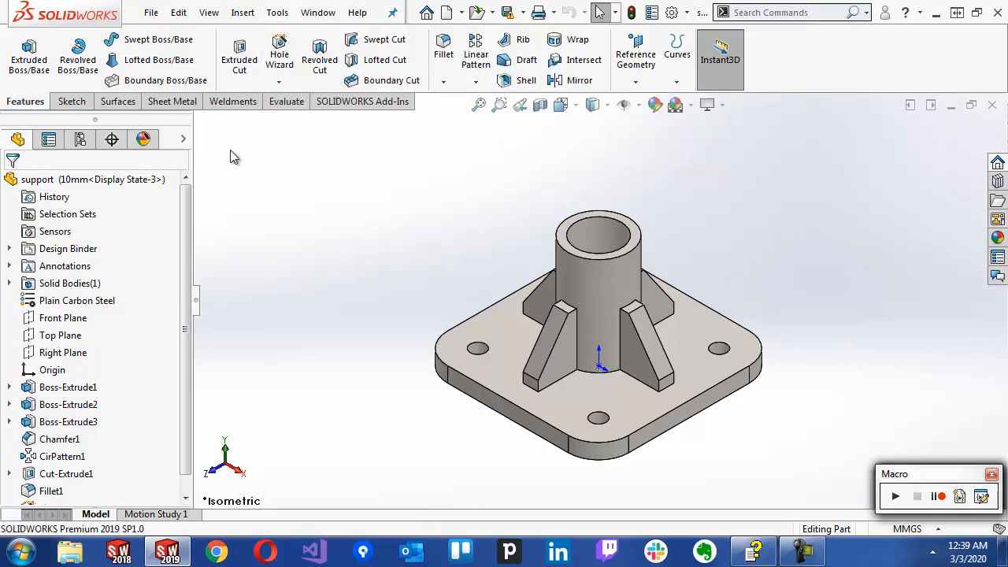
mouse_move(306, 242)
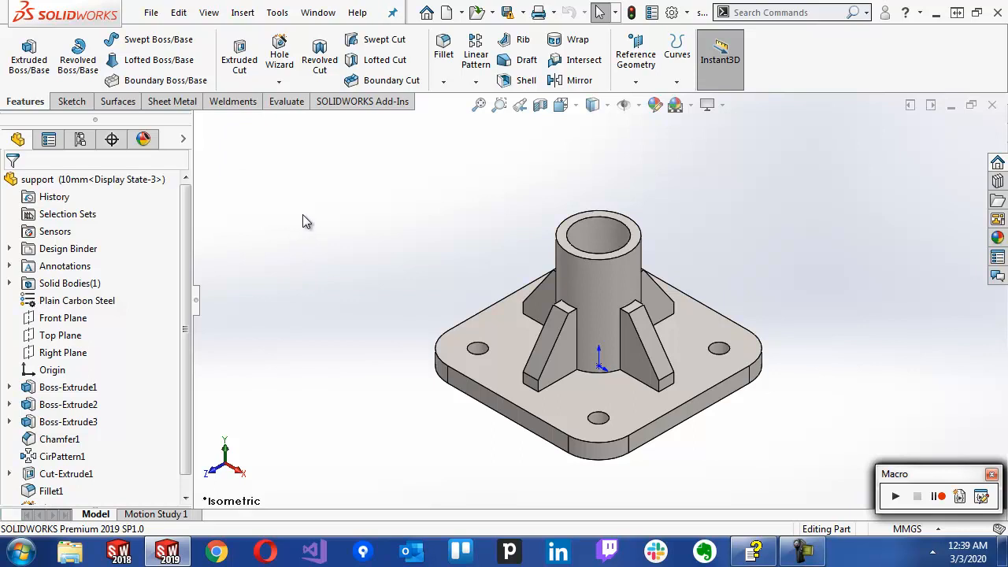
mouse_move(270, 167)
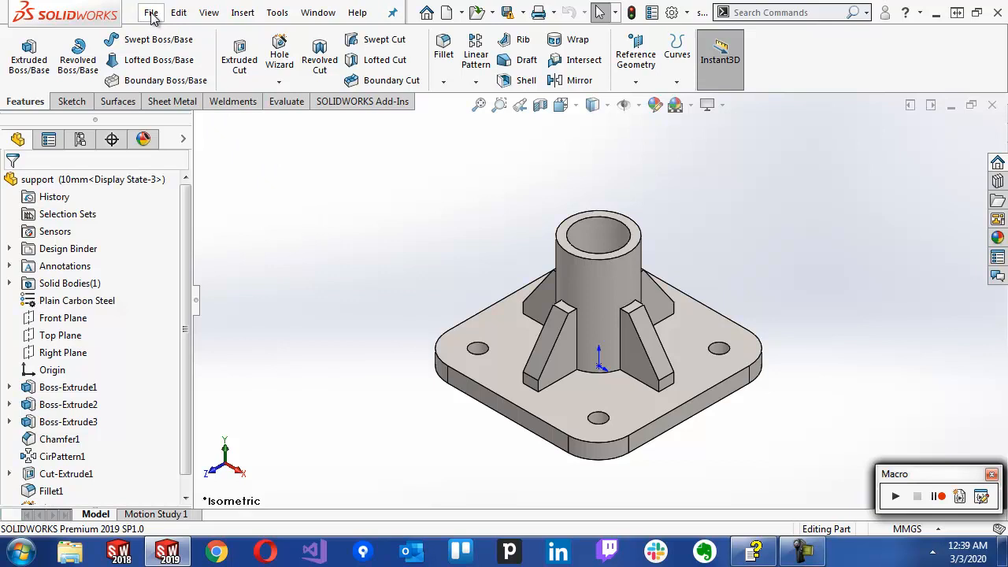
click(151, 12)
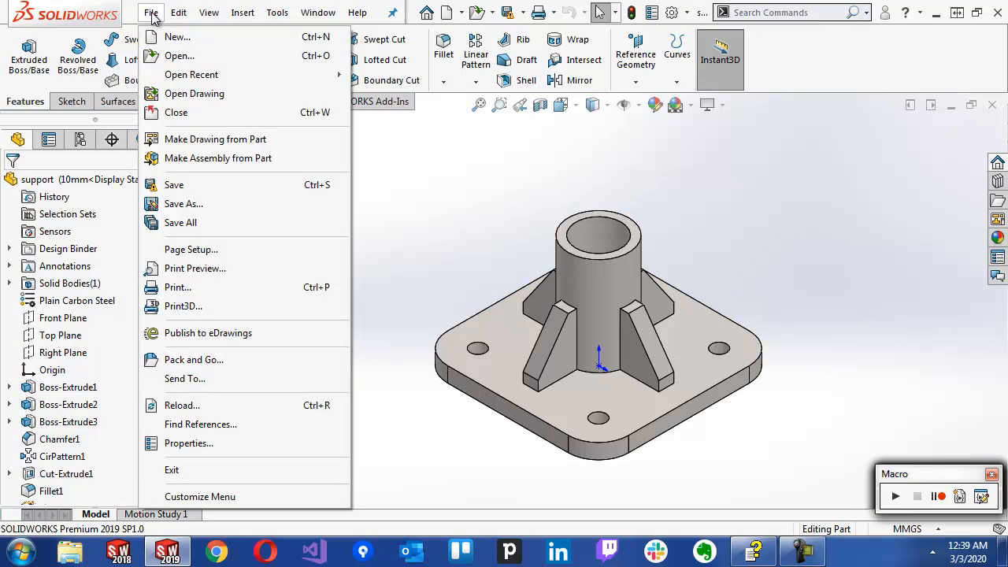
mouse_move(205, 444)
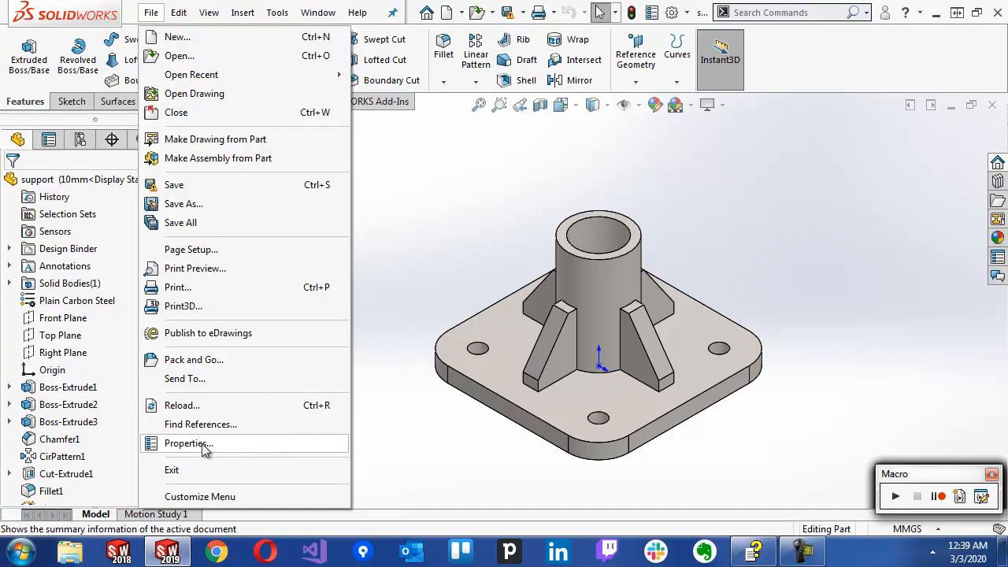
click(187, 444)
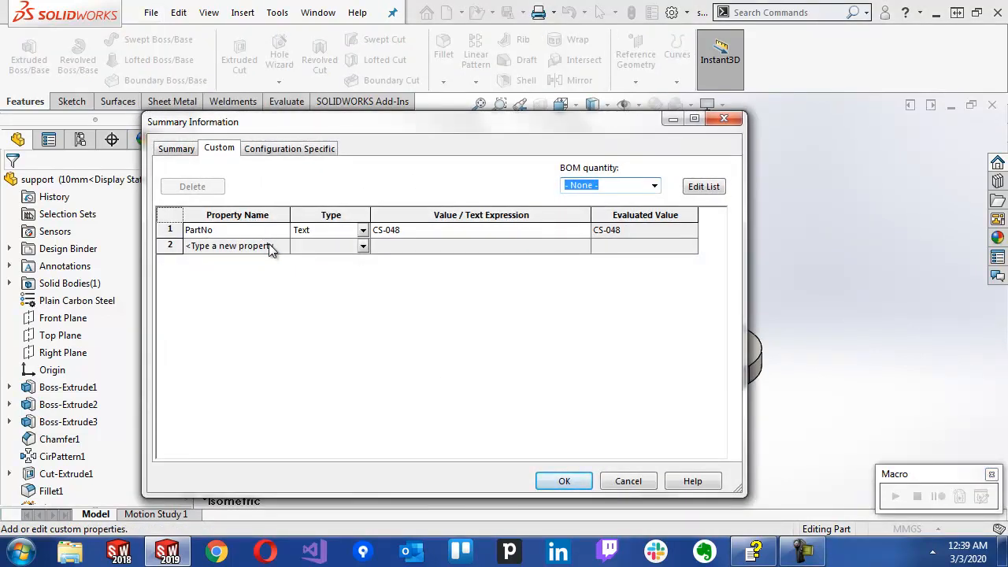
mouse_move(438, 422)
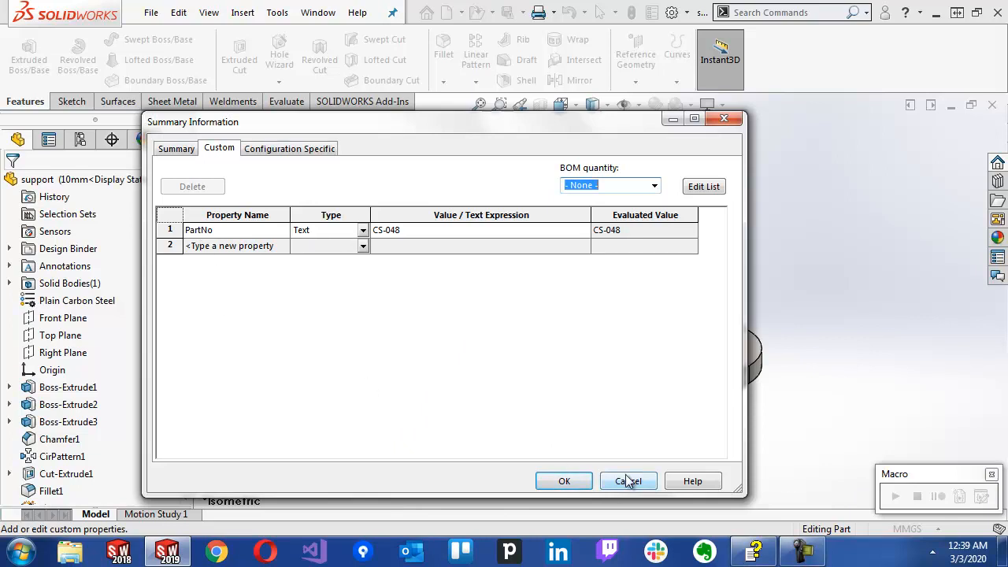
click(628, 481)
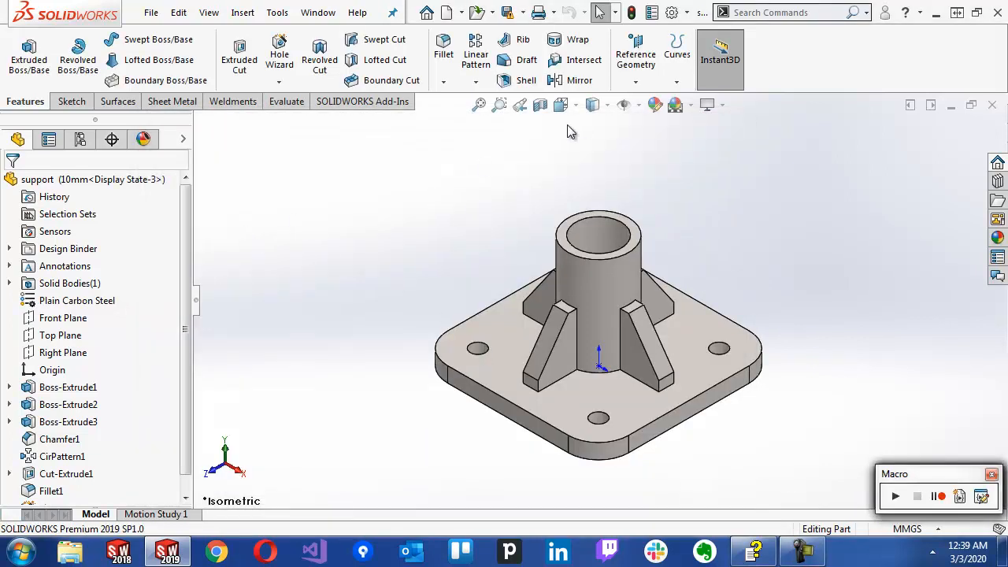
- Open the add-in manager, then search commands for 'adobe' to find Copy to Adobe Illustrator
click(671, 12)
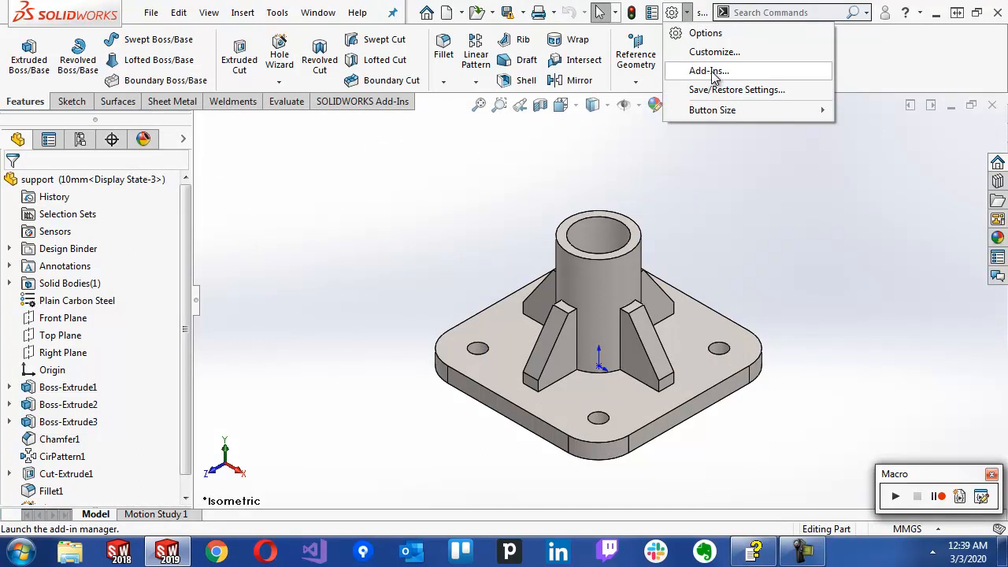
click(708, 71)
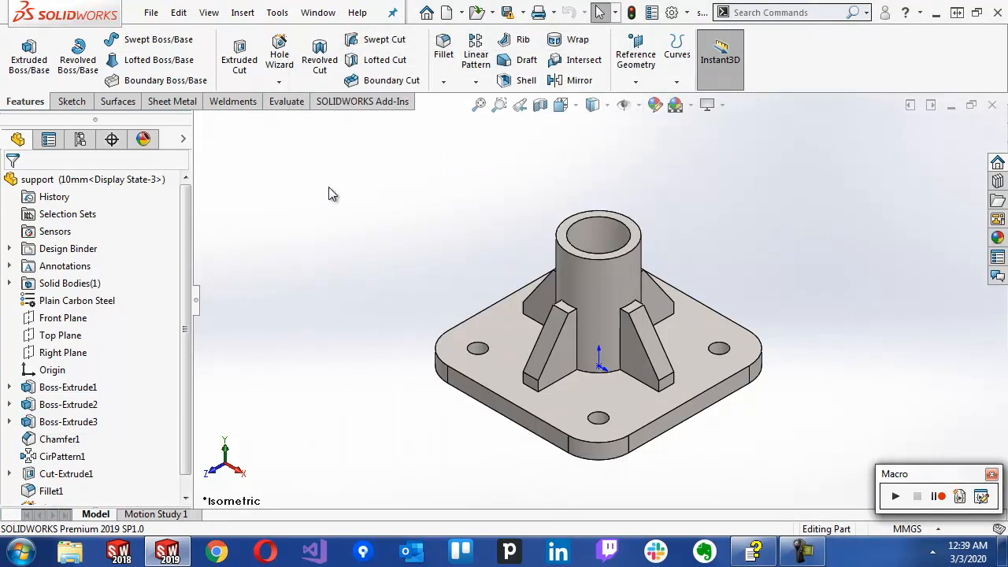
mouse_move(729, 29)
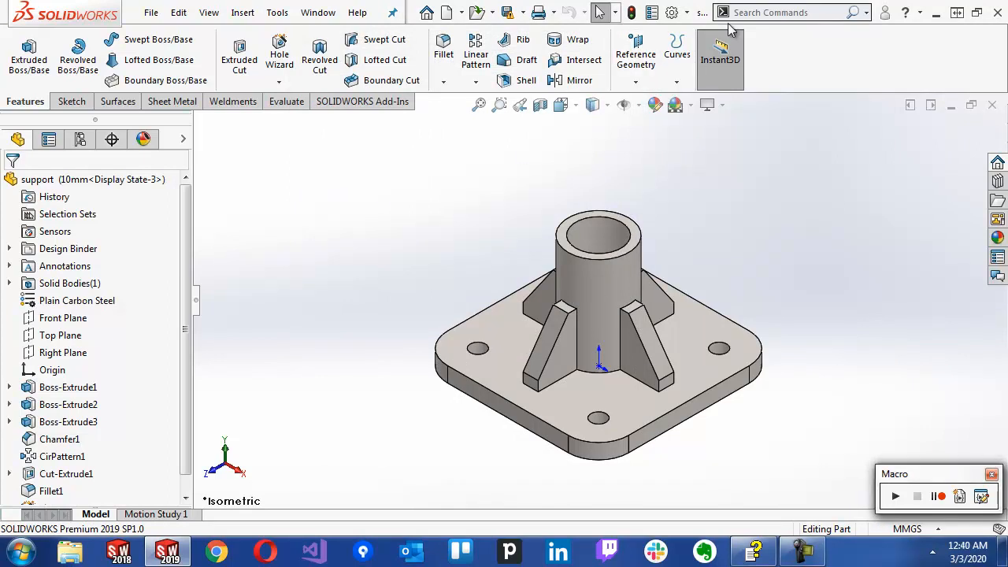
click(780, 12)
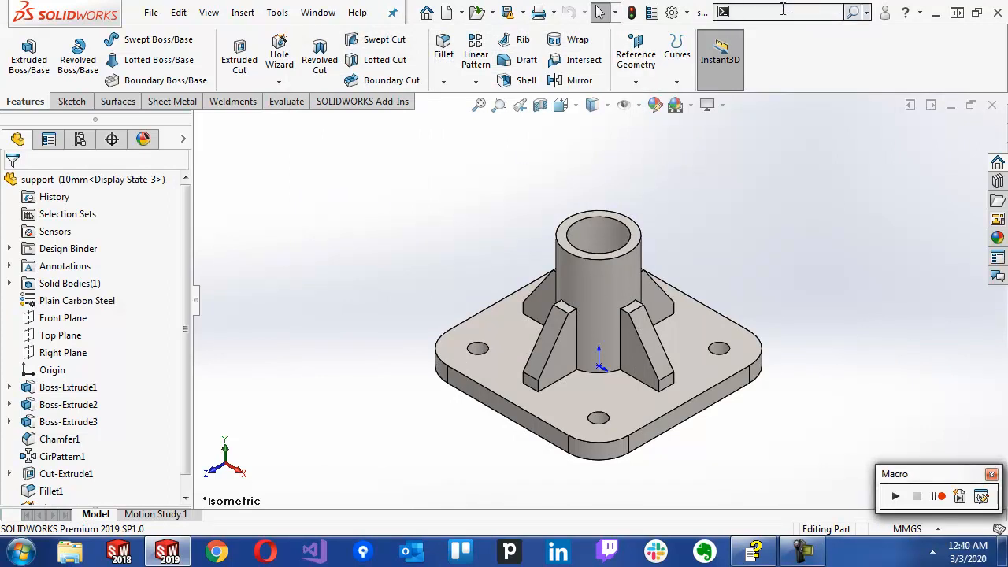
text(adobe)
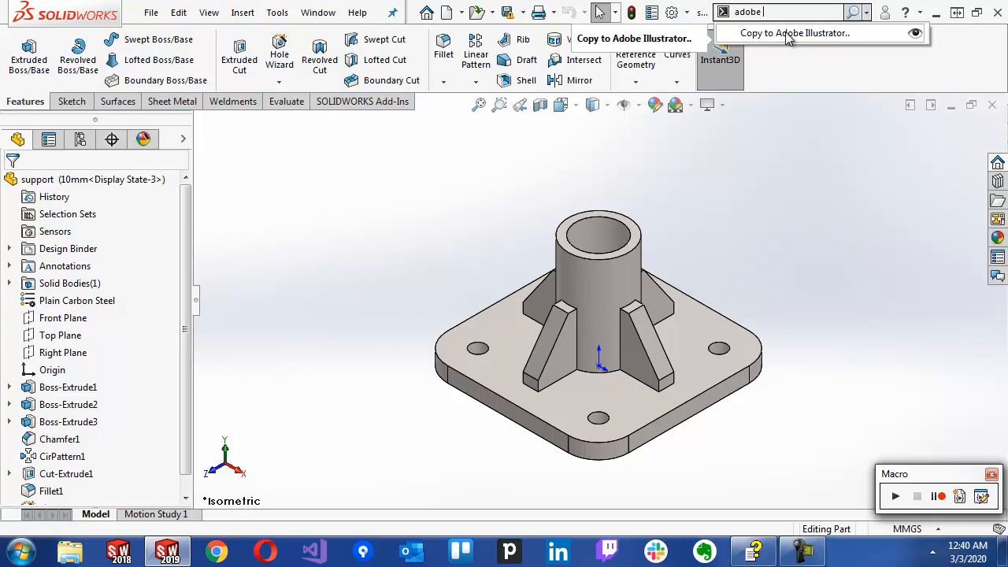
mouse_move(803, 41)
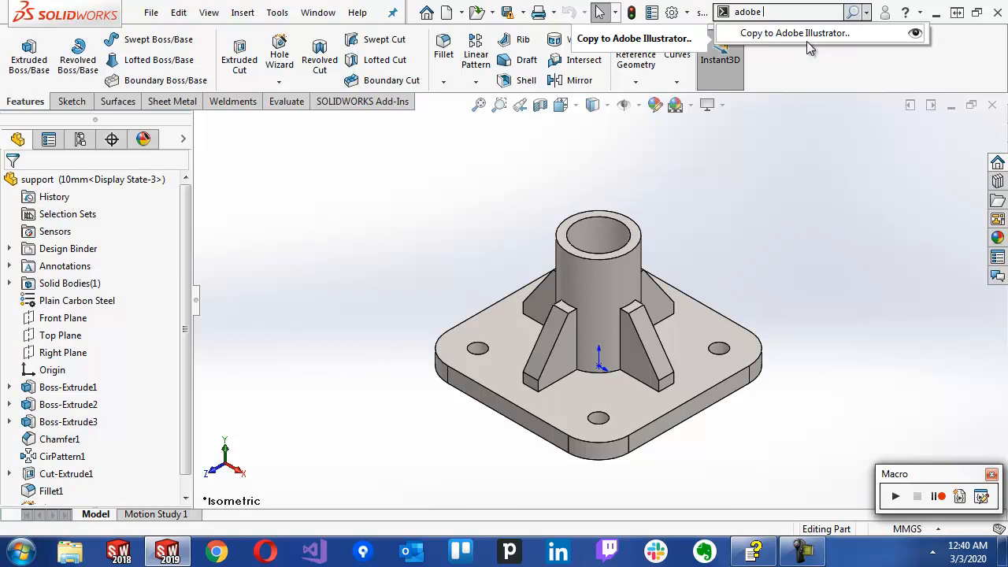
mouse_move(815, 44)
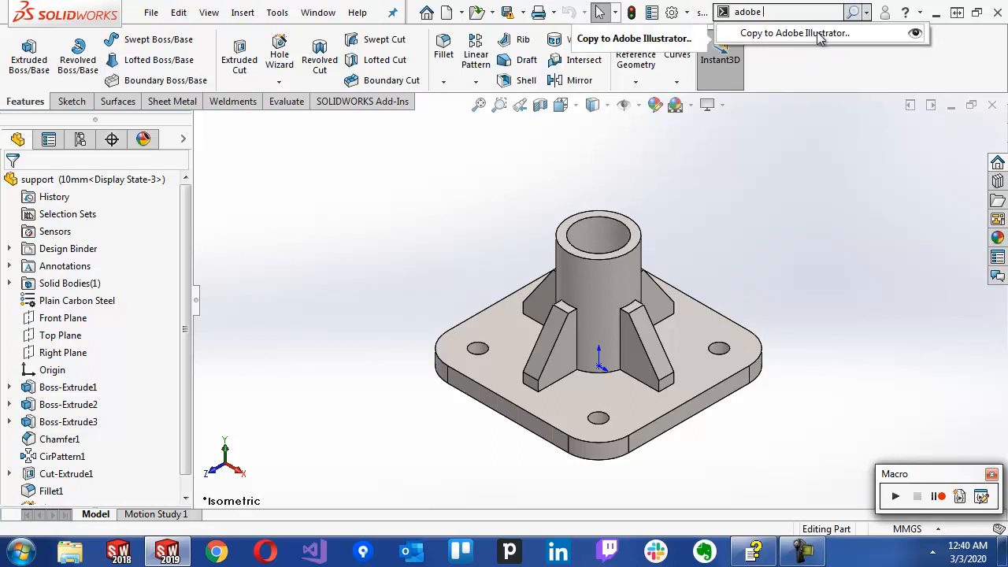
mouse_move(731, 75)
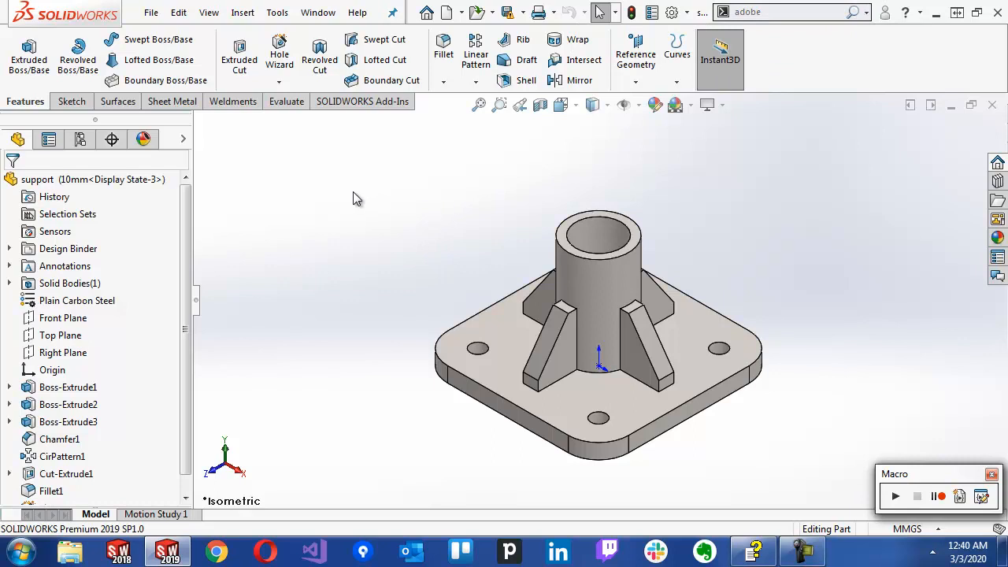
mouse_move(398, 211)
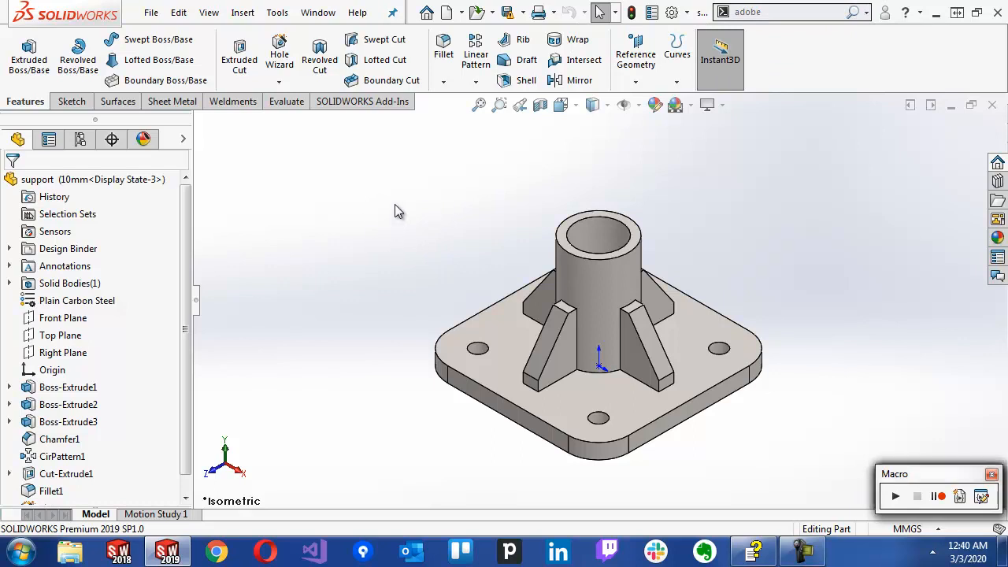
mouse_move(337, 150)
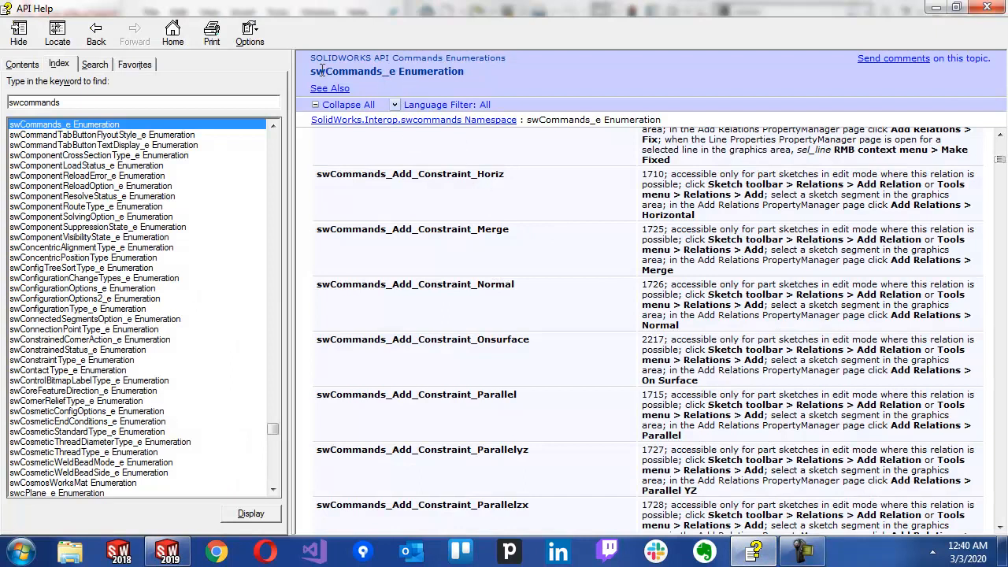
mouse_move(347, 73)
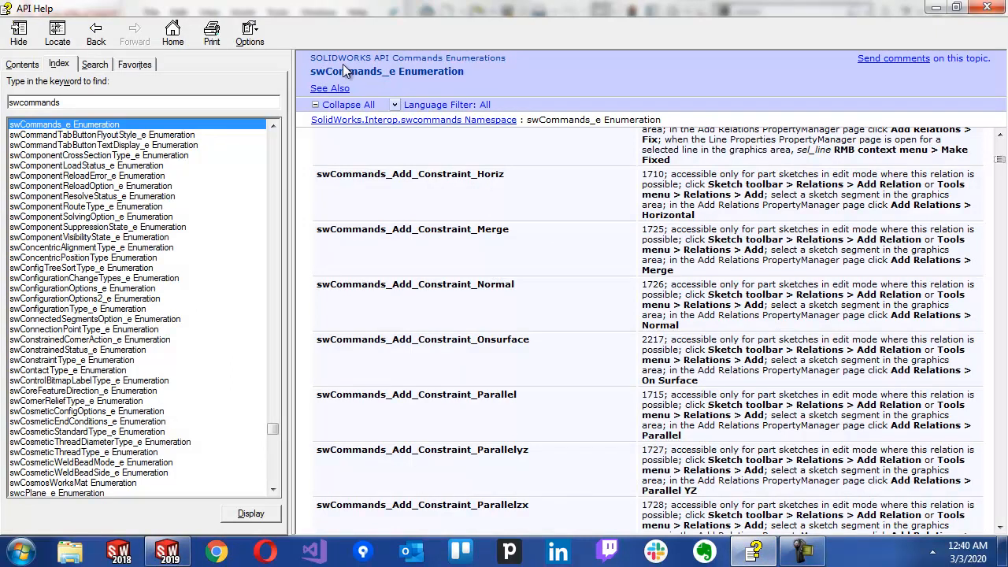
mouse_move(649, 262)
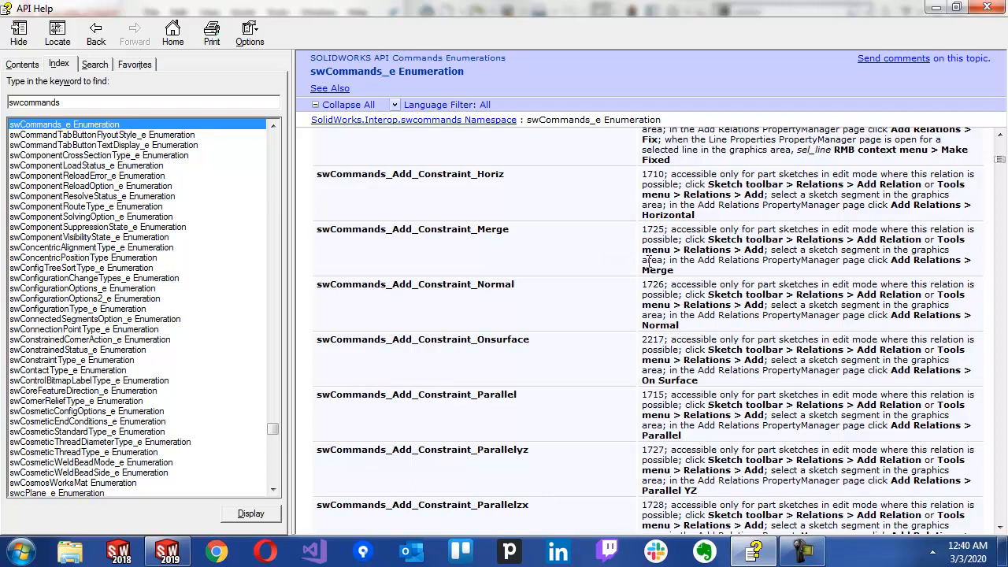
mouse_move(988, 179)
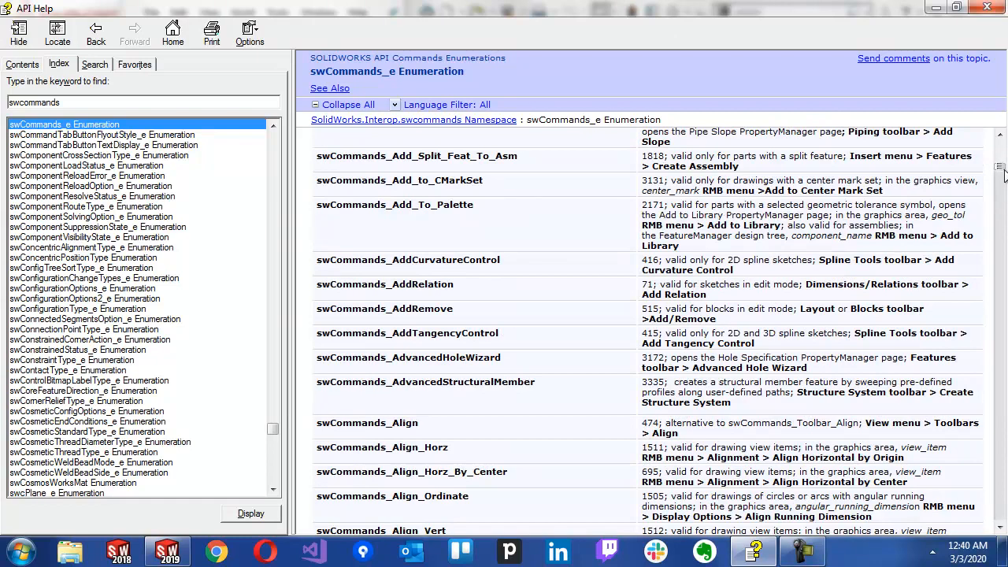
- Scroll the swCommands_e command ID list, then minimize API Help to return to SOLIDWORKS
scroll(down, 3)
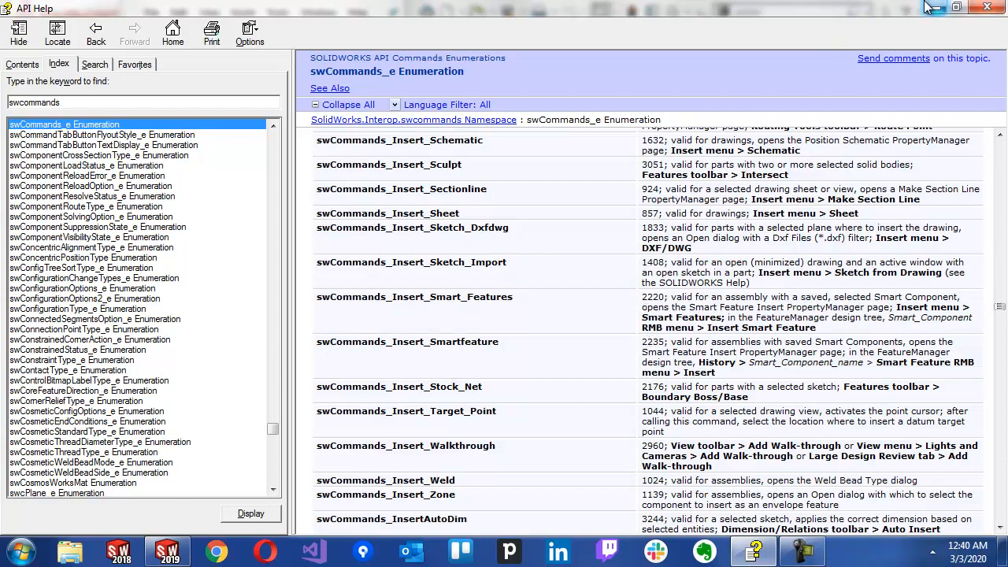
click(276, 11)
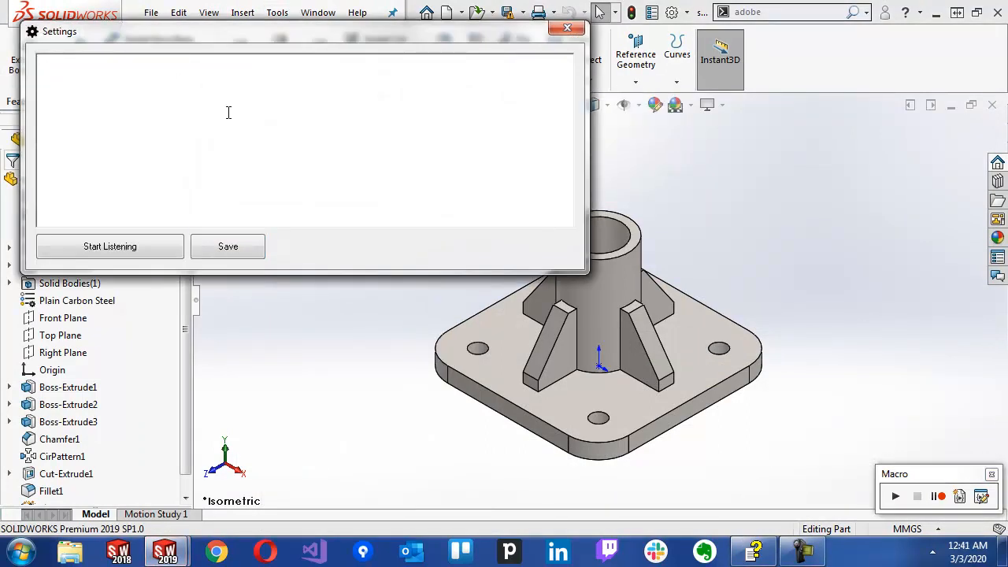
- Save command IDs 0 and 1 as blocked and try a now-blocked command
text(0)
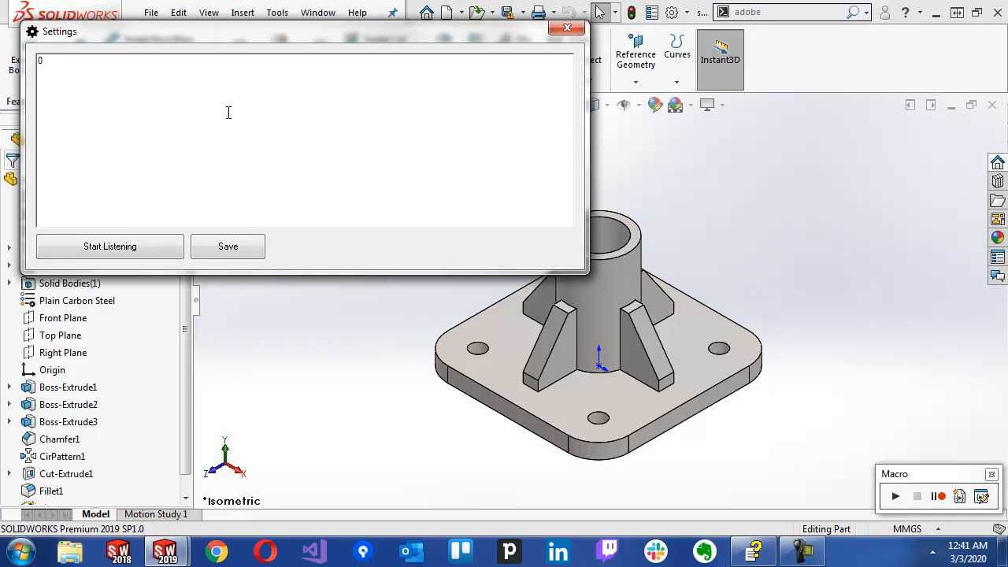
text(1)
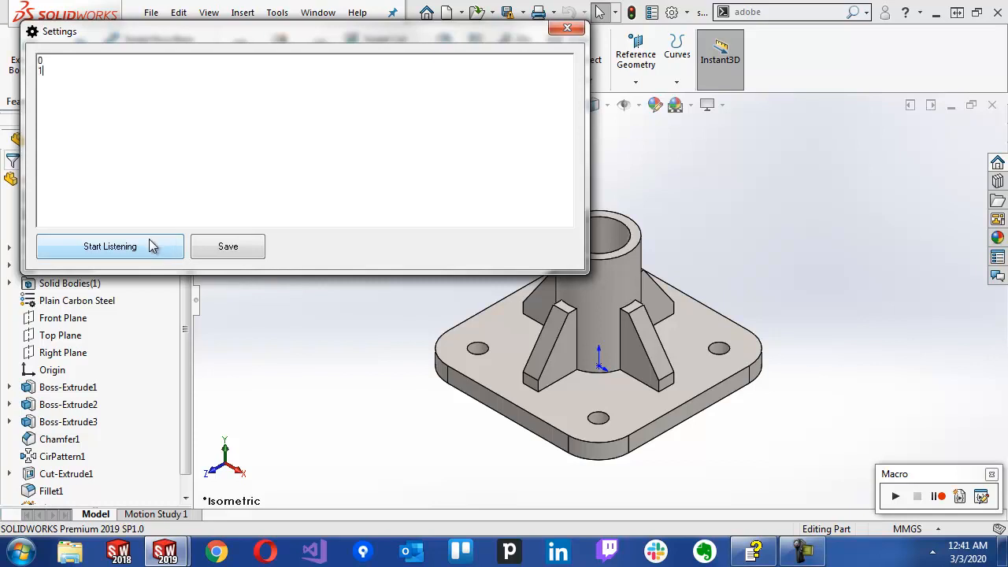
click(566, 26)
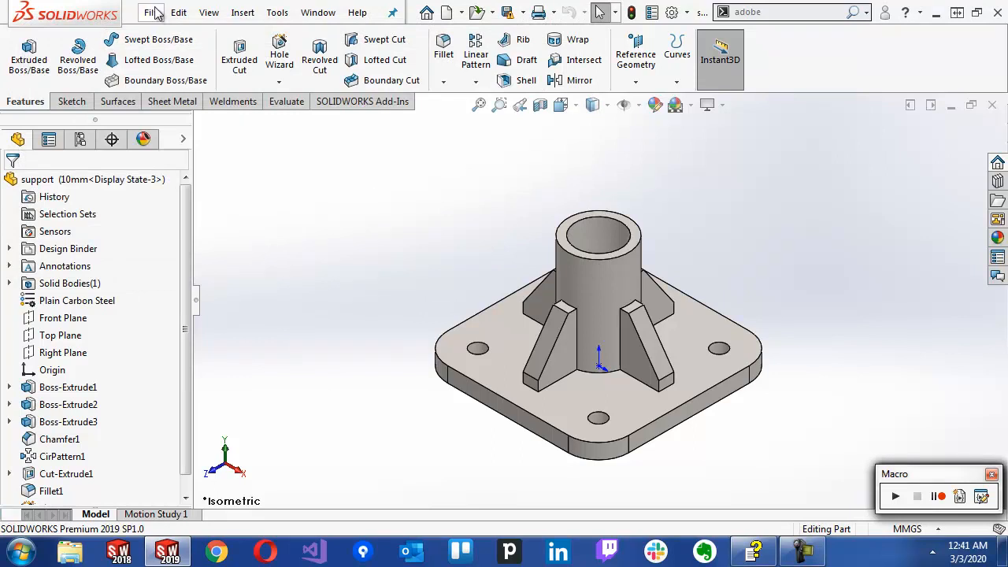
click(151, 12)
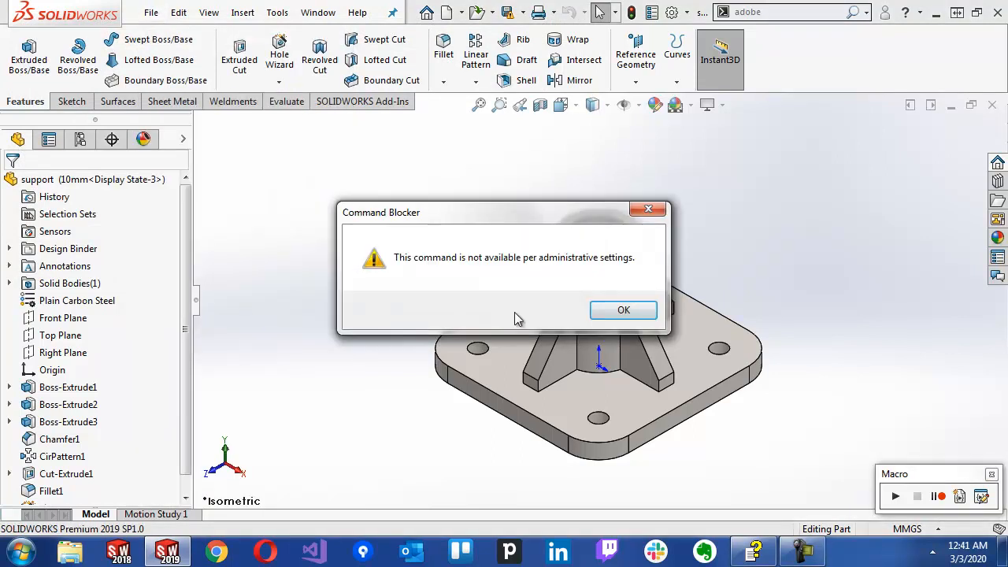
mouse_move(527, 287)
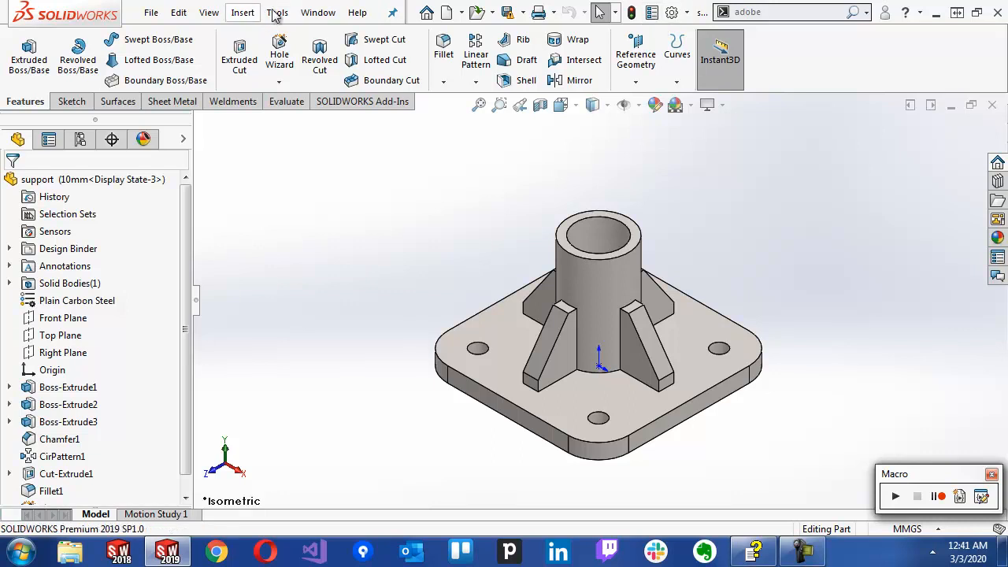
- Open Tools > Command Blocker > Settings and start listening for executed command IDs
click(277, 12)
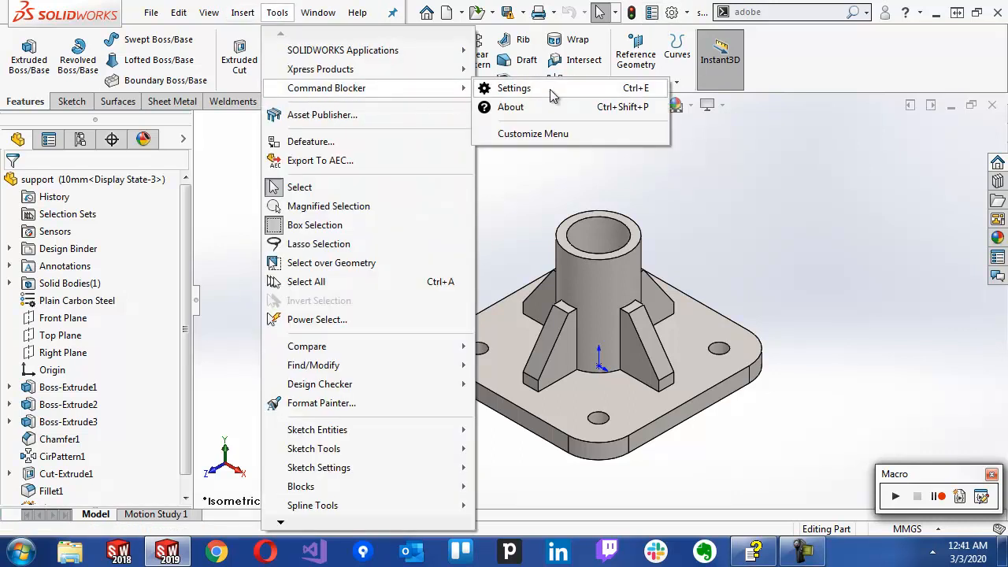
click(513, 87)
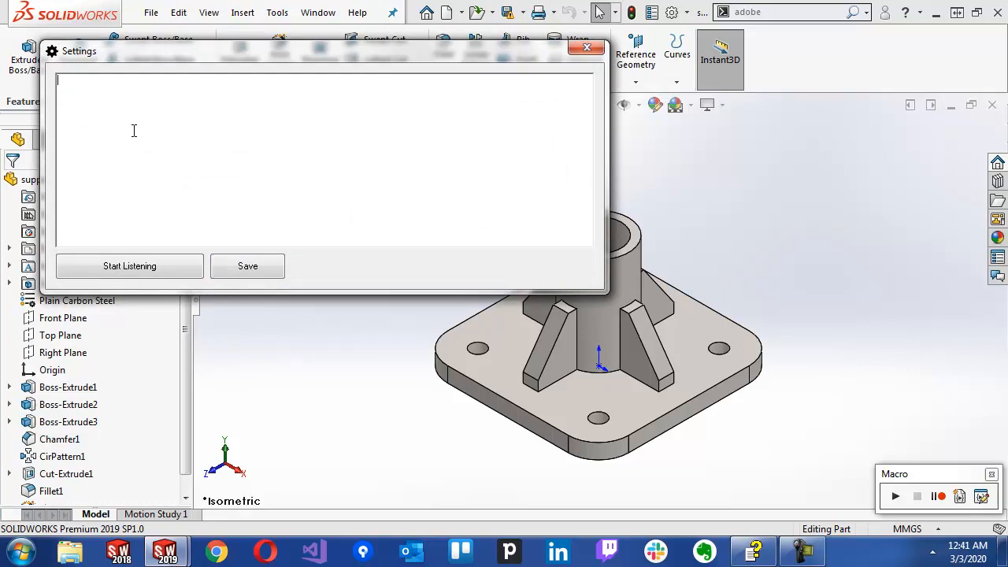
mouse_move(211, 179)
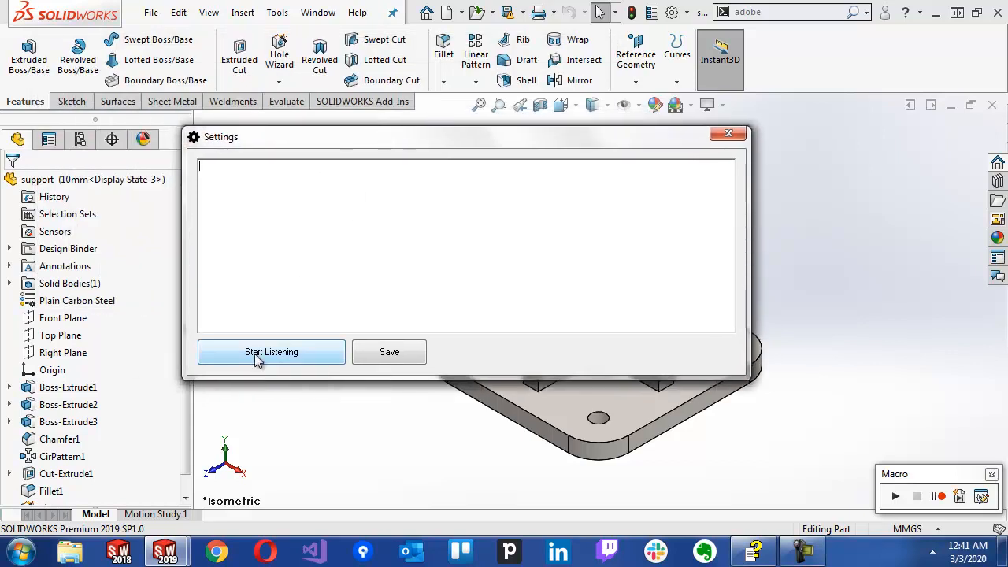
click(728, 132)
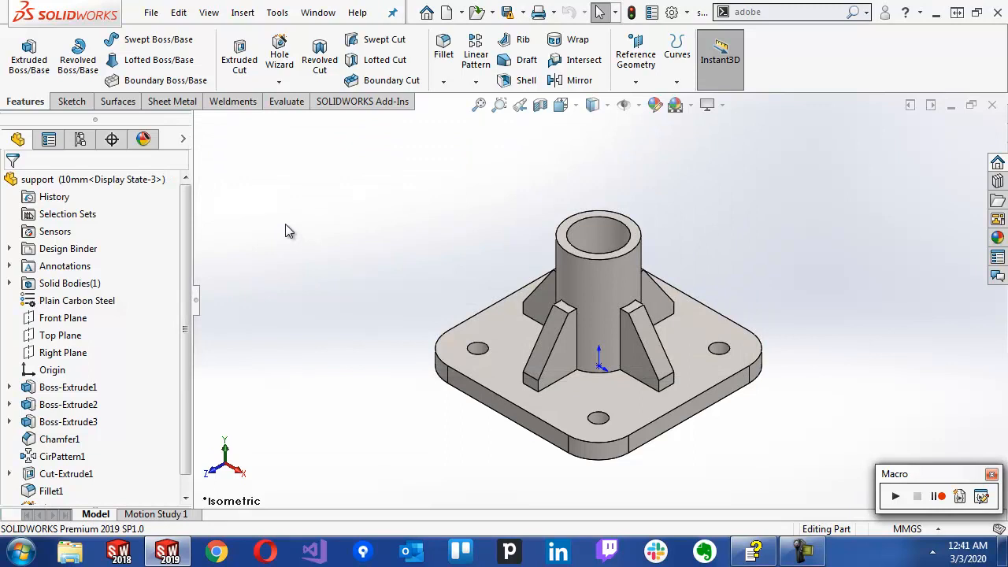
mouse_move(208, 260)
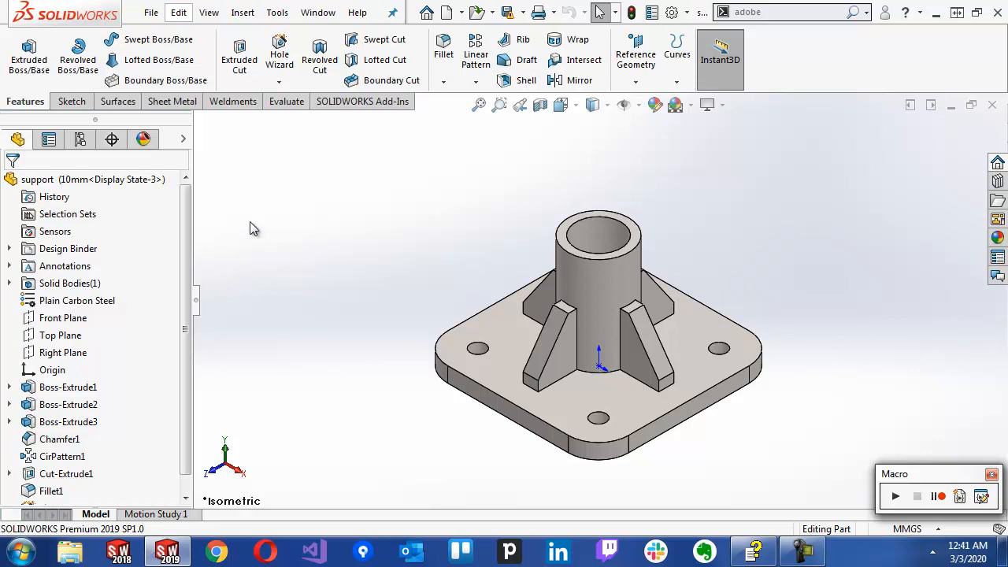
mouse_move(199, 307)
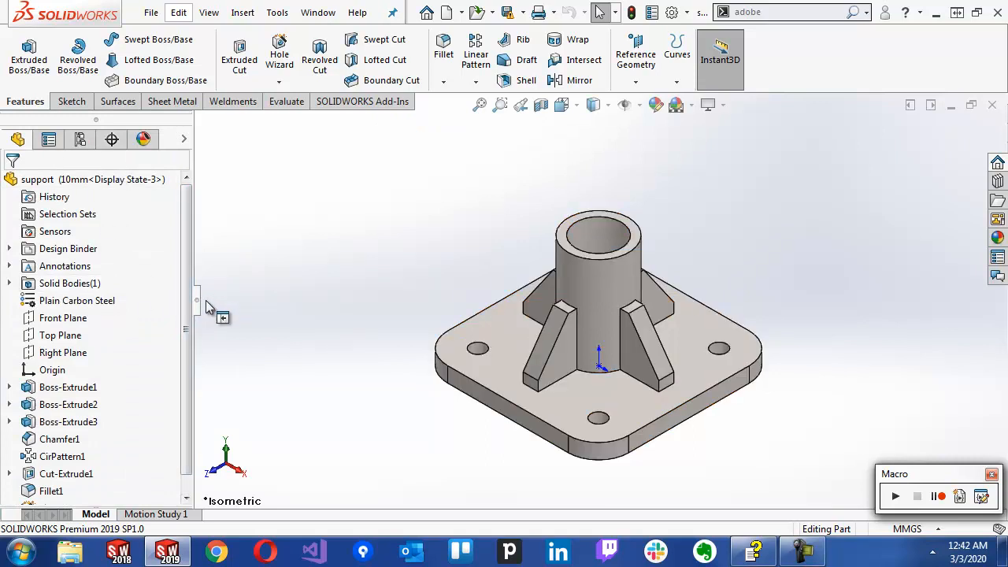
mouse_move(350, 231)
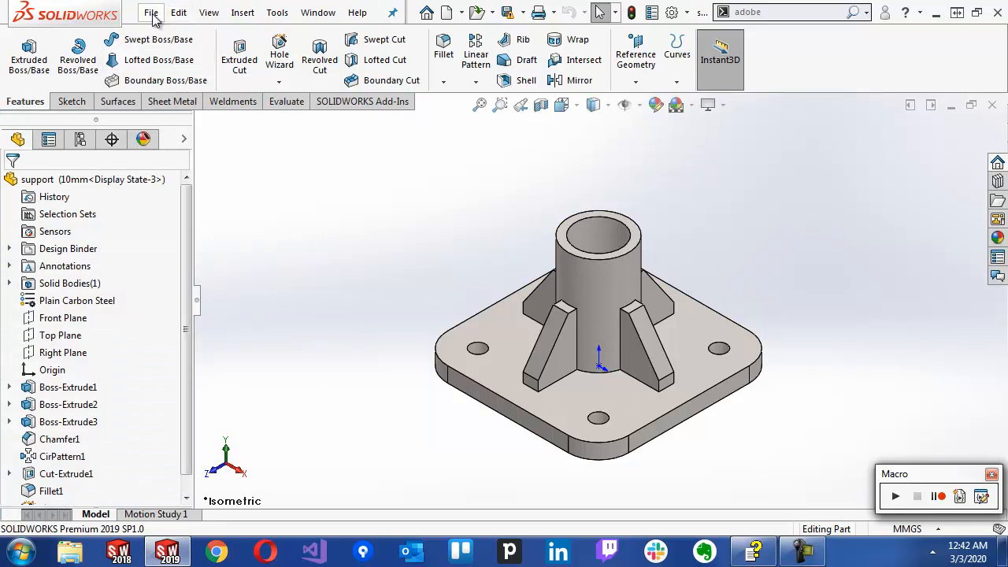
click(151, 11)
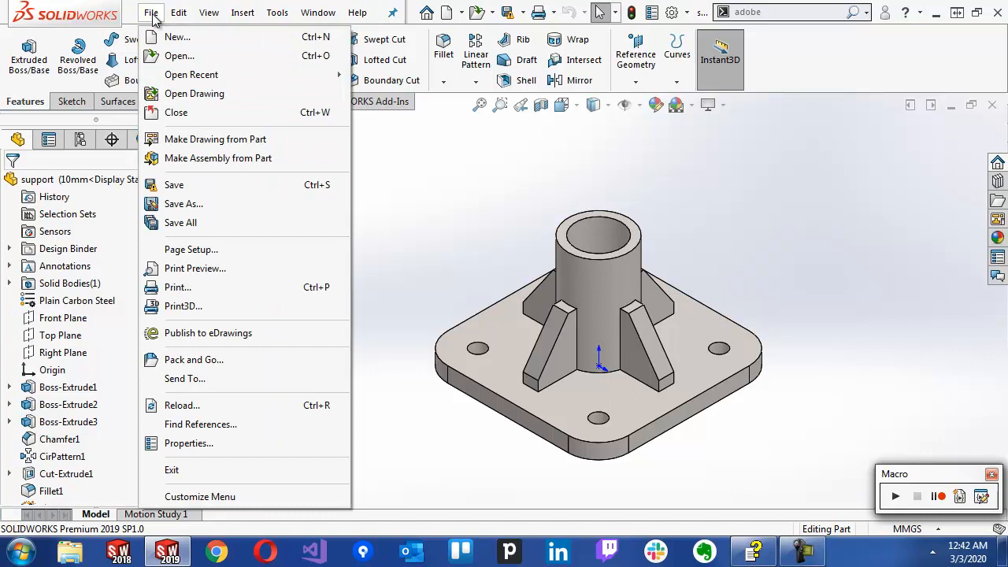
mouse_move(188, 442)
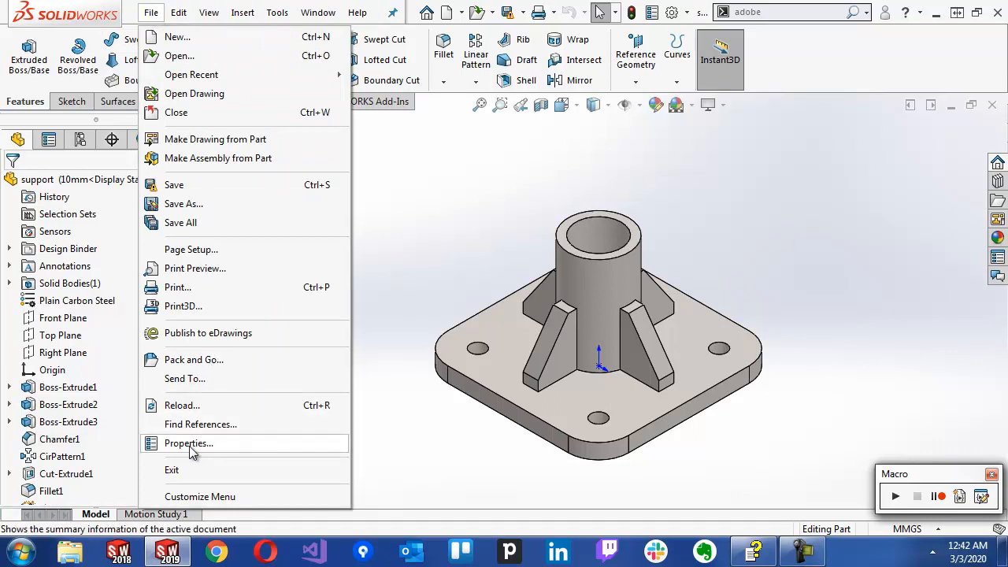
click(188, 442)
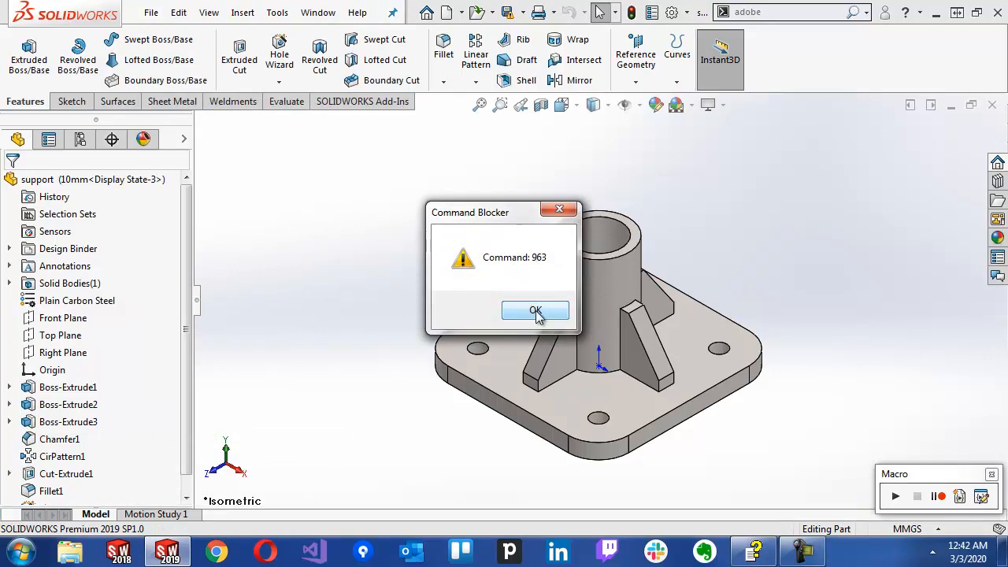
click(536, 309)
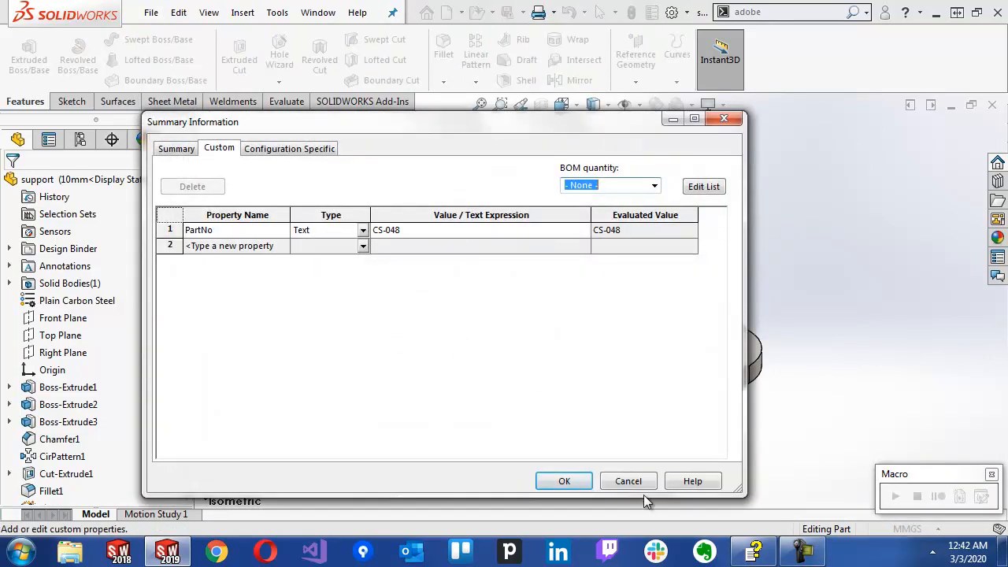
click(564, 481)
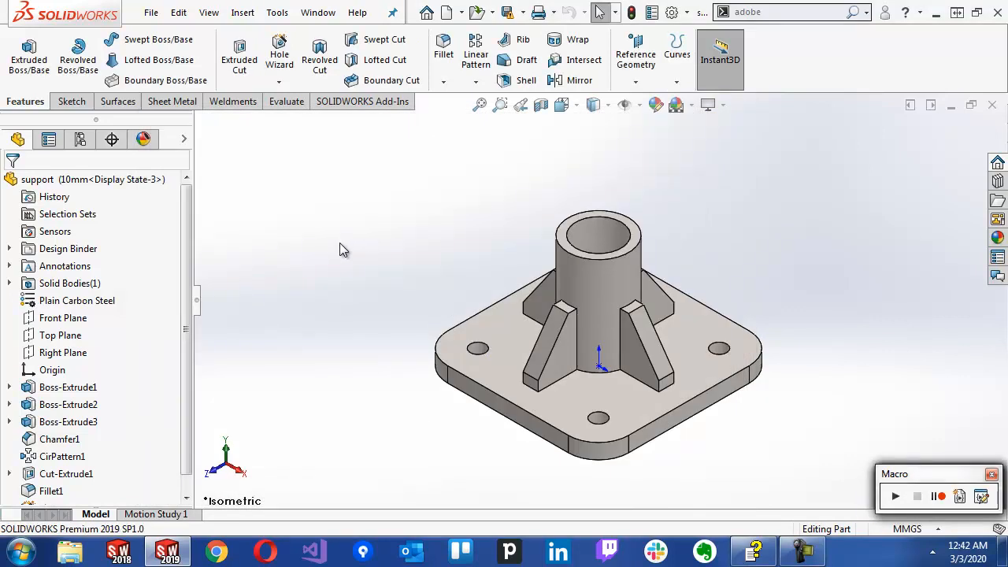
mouse_move(223, 126)
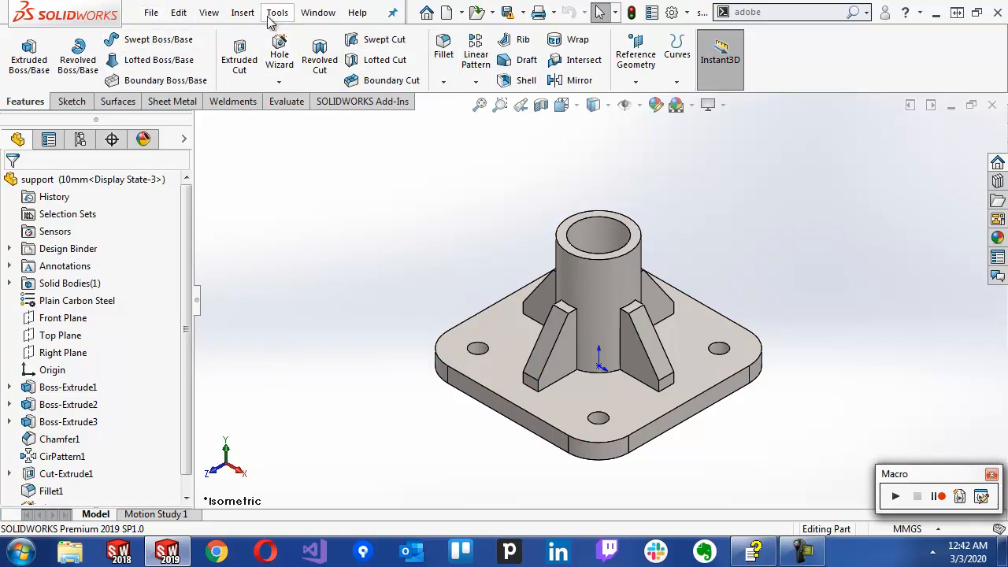
click(276, 12)
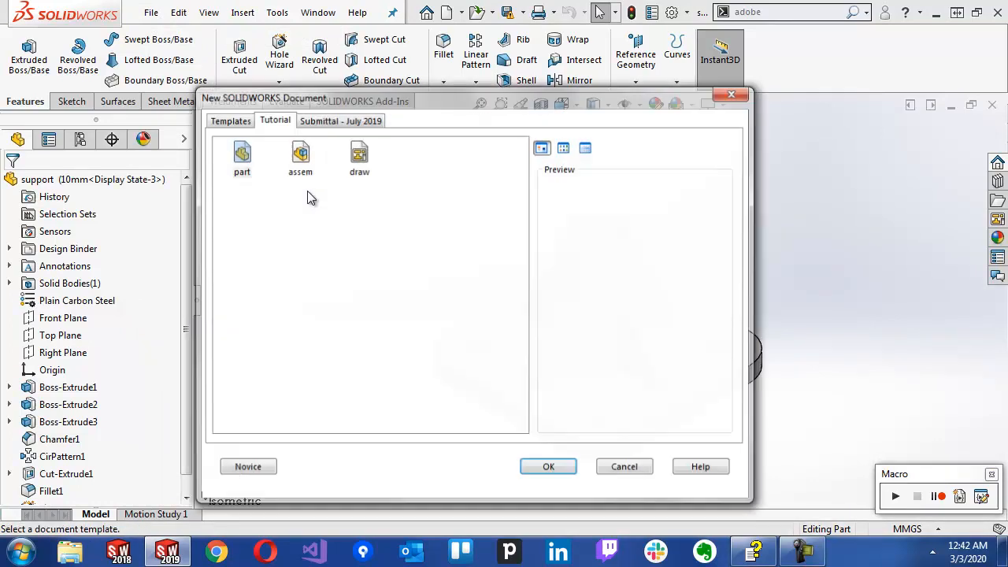
click(549, 466)
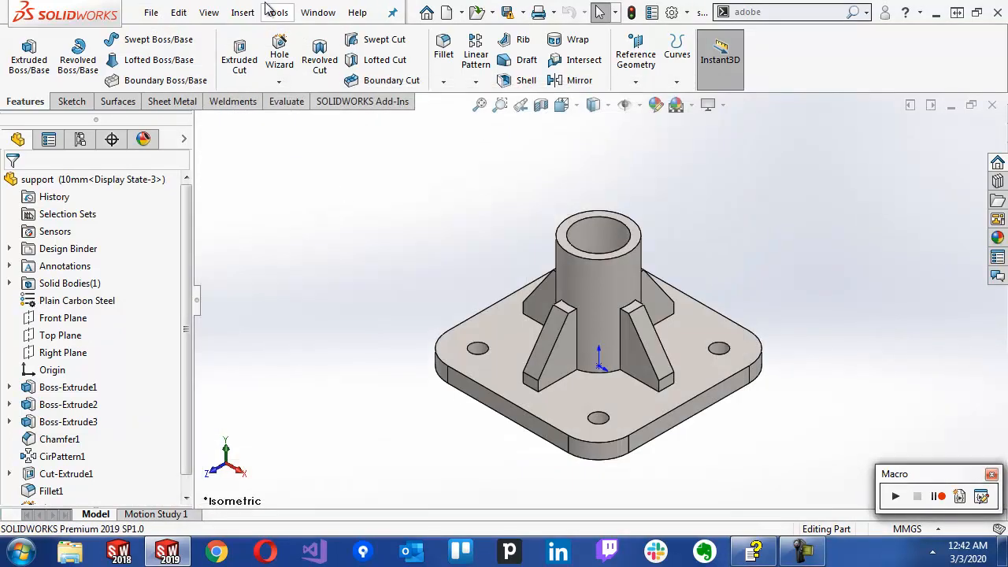
- Reopen Command Blocker settings, dismiss the ID 1625 notice, and save 963 as blocked
click(276, 12)
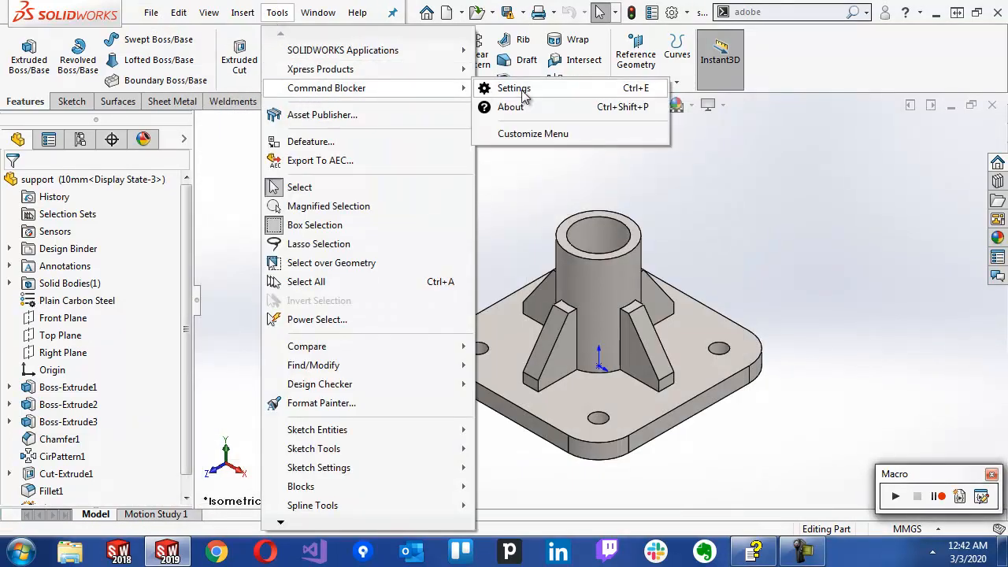
click(513, 87)
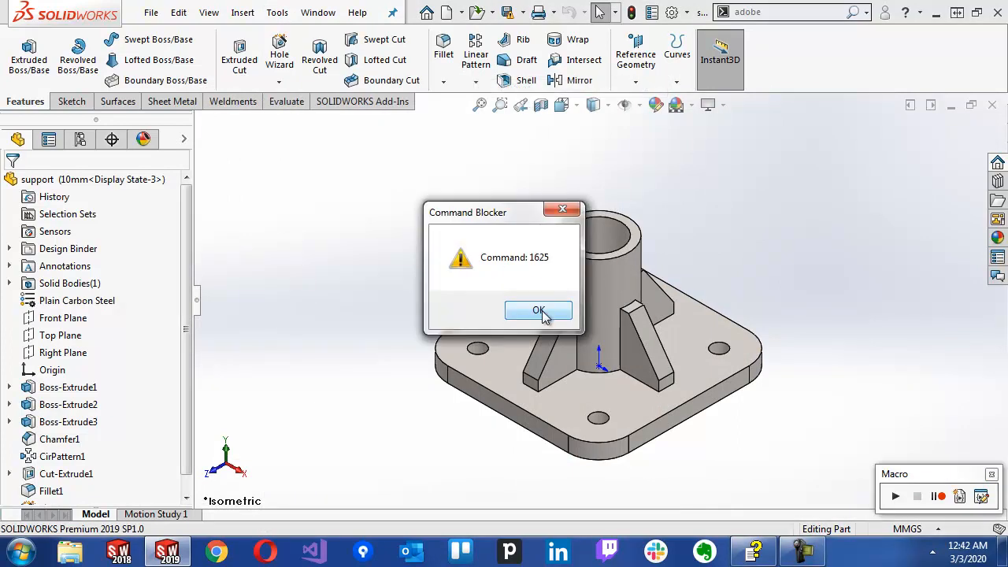
click(539, 310)
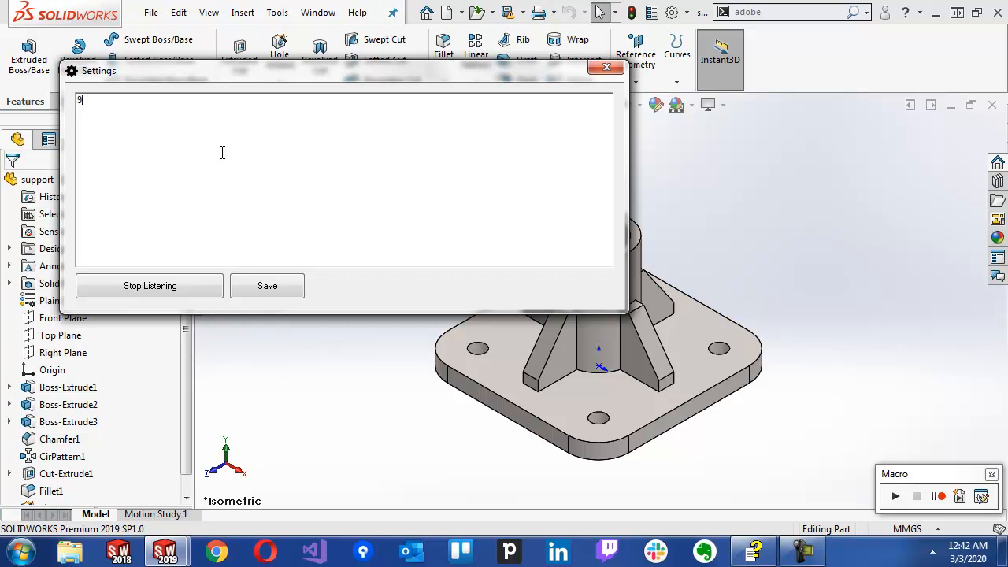
text(63)
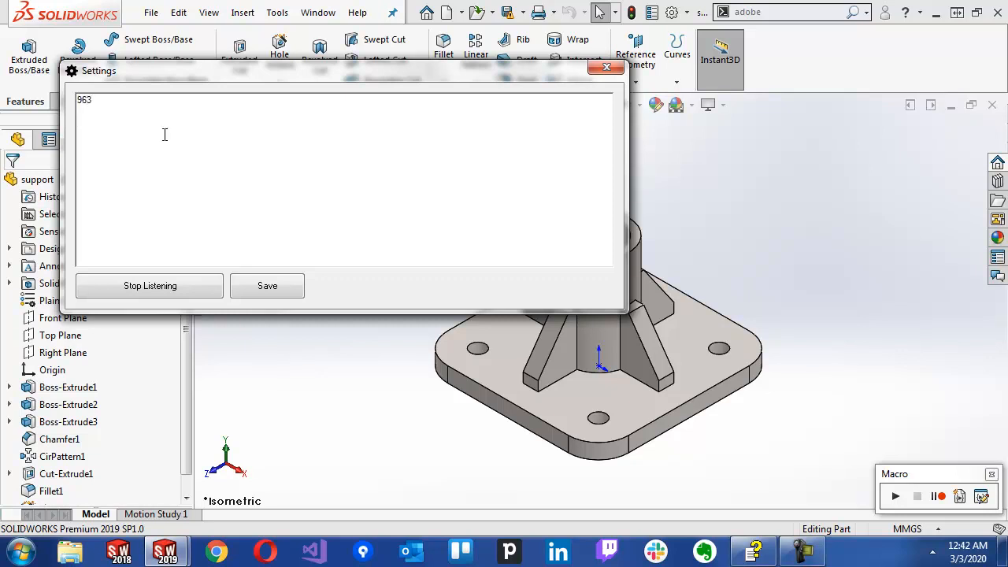
click(150, 286)
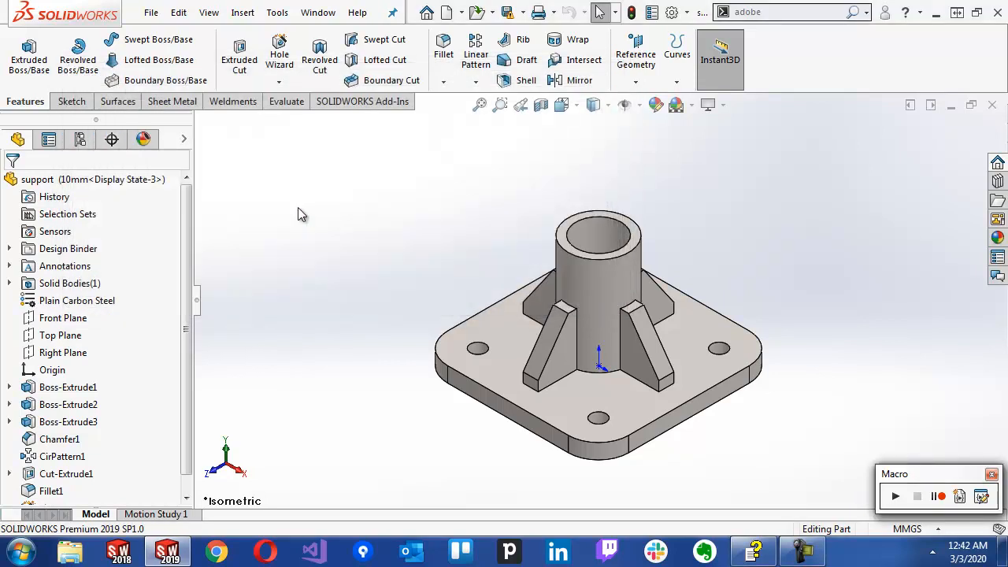
- Confirm File Properties shows the blocked warning, then bring up the Command Blocker submenu
click(151, 12)
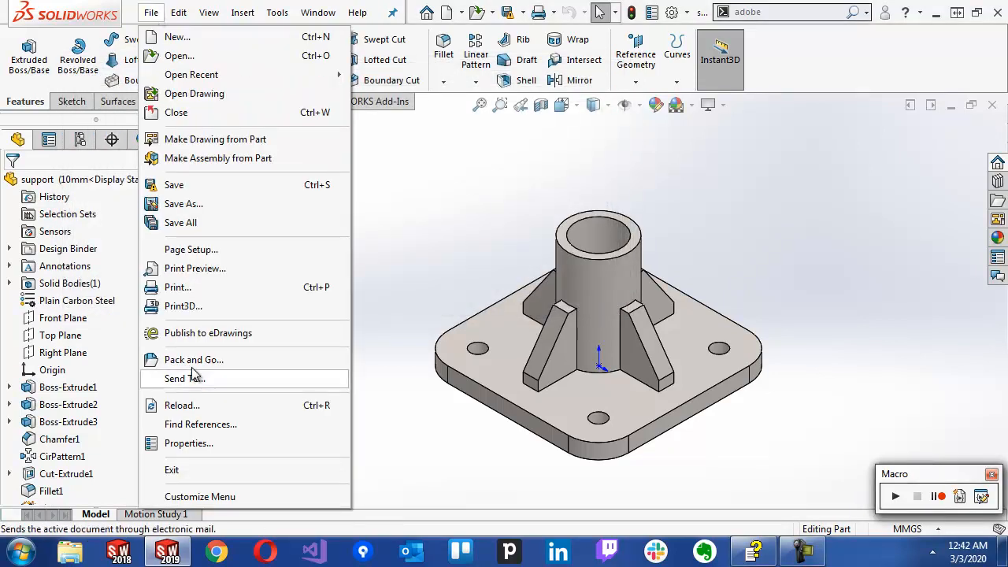
click(184, 378)
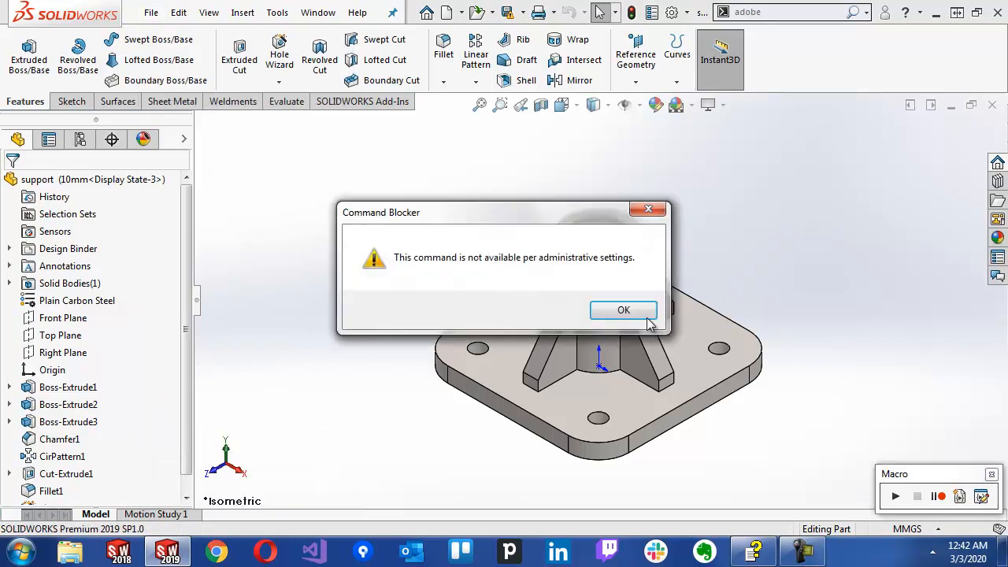
click(623, 310)
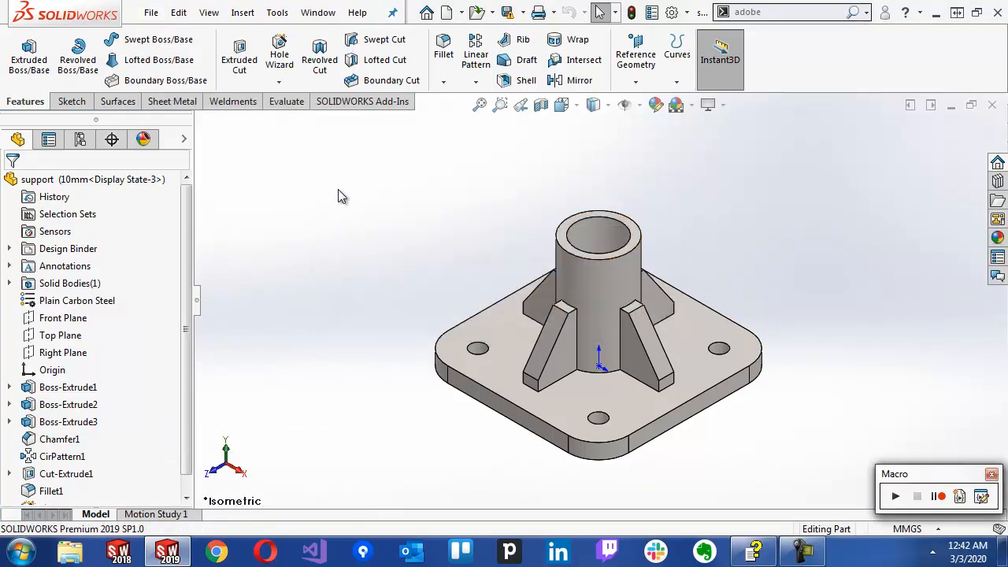
click(276, 12)
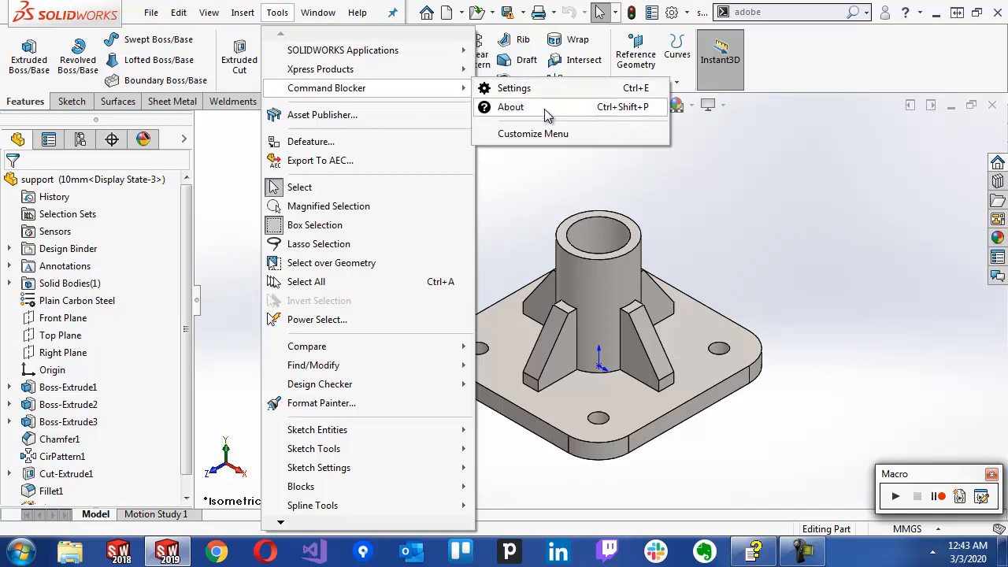
mouse_move(528, 88)
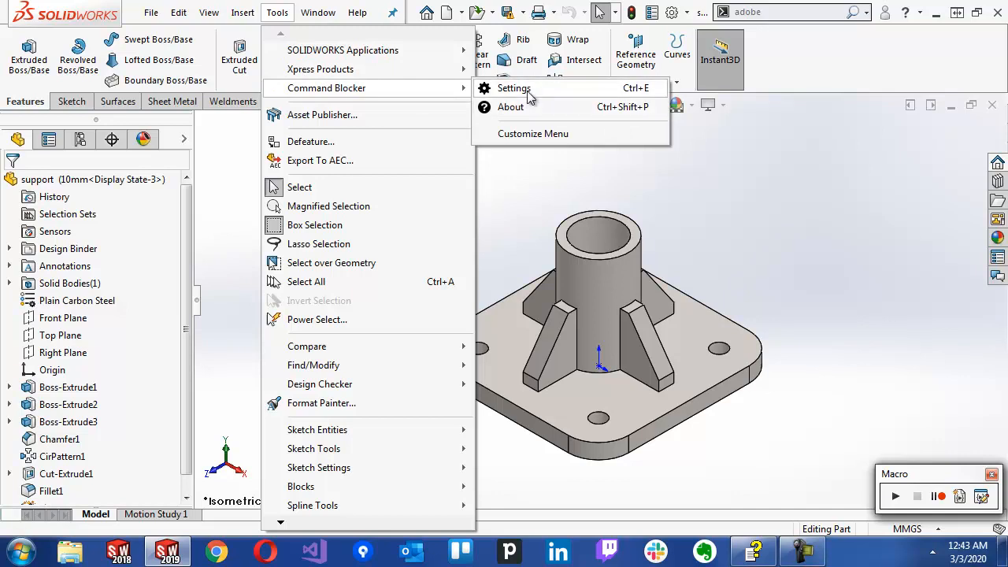
- Inspect Macro1's mMain module, whose main routine shows 'New functionality...'
click(513, 87)
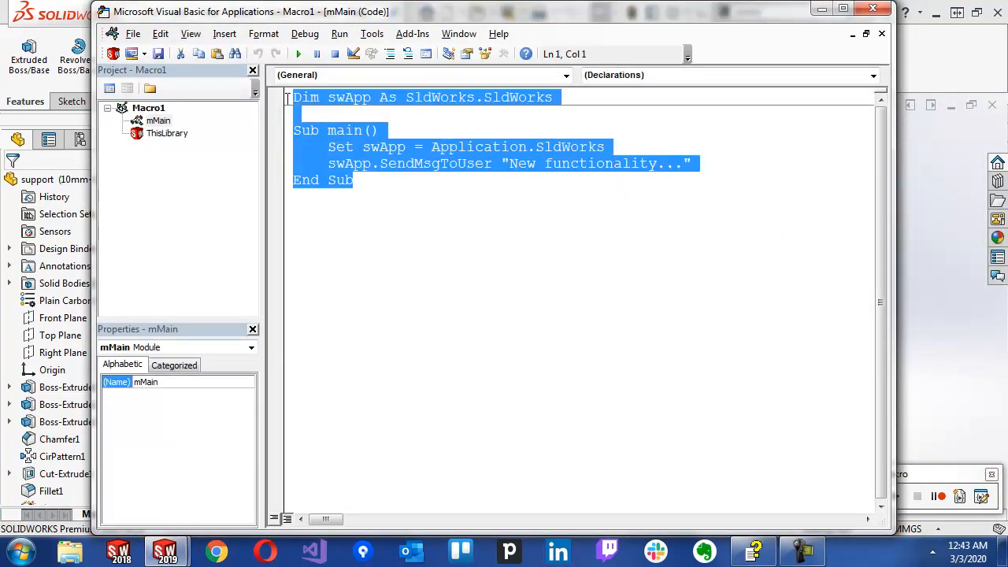
click(607, 147)
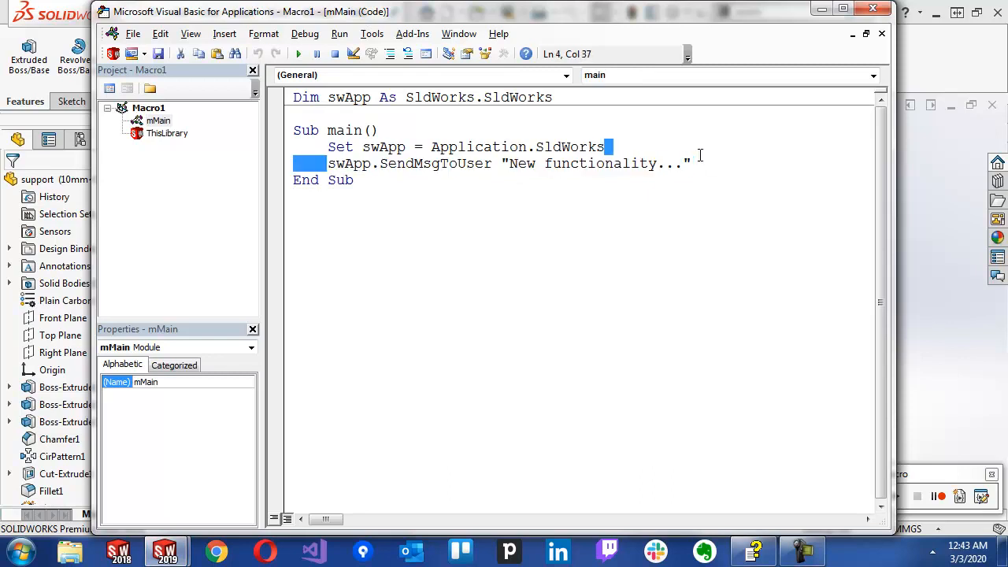
click(354, 179)
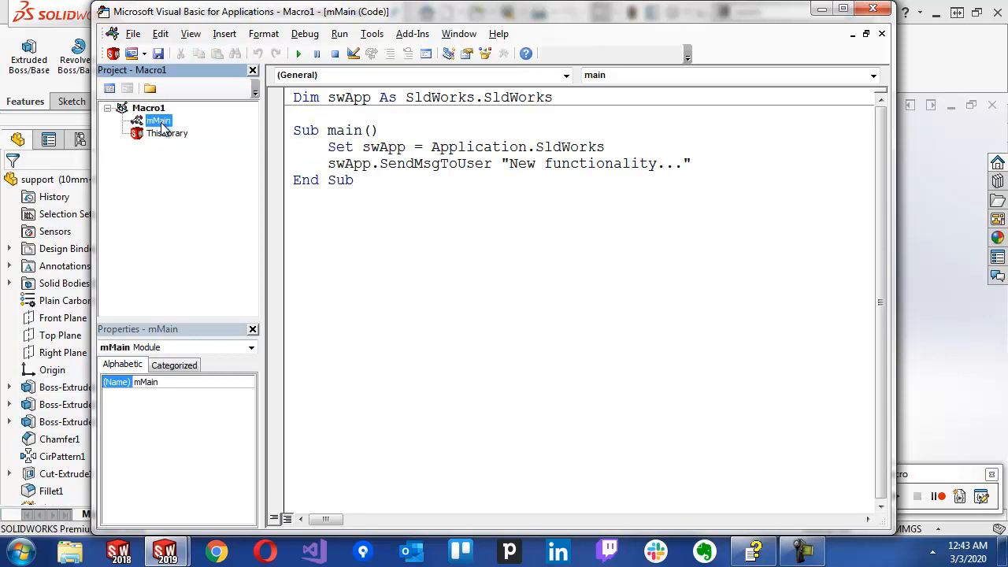
click(364, 130)
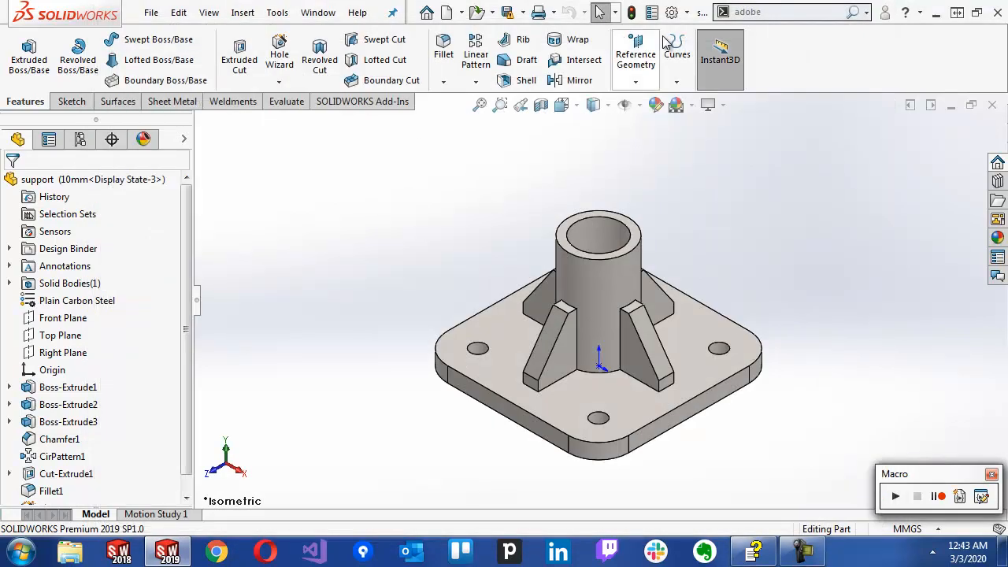
- Map command 963 to C:\Dropbox\CADSharp\Desktop\Macro1.swp, module mMain, procedure main, and save
click(276, 12)
text(963)
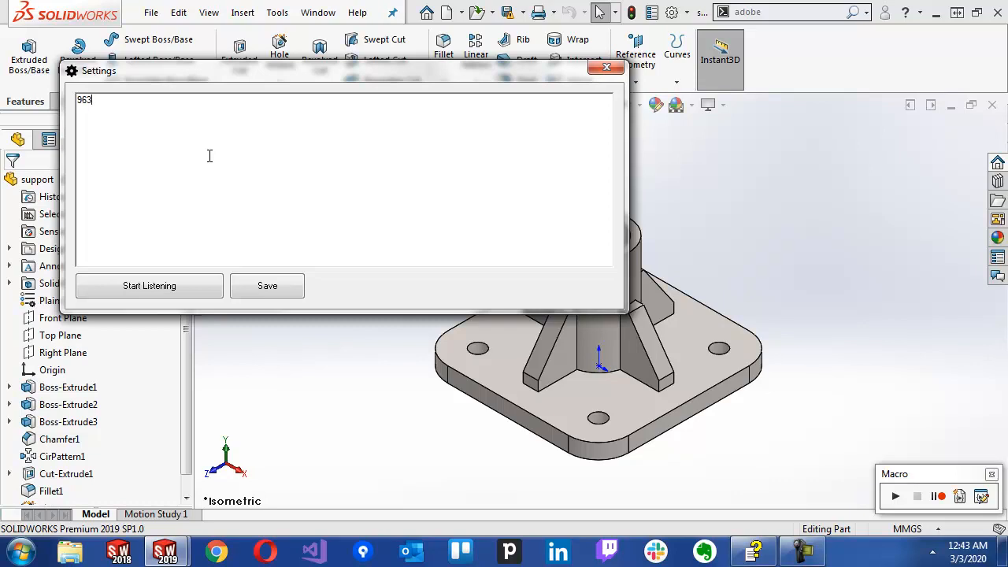
text(.)
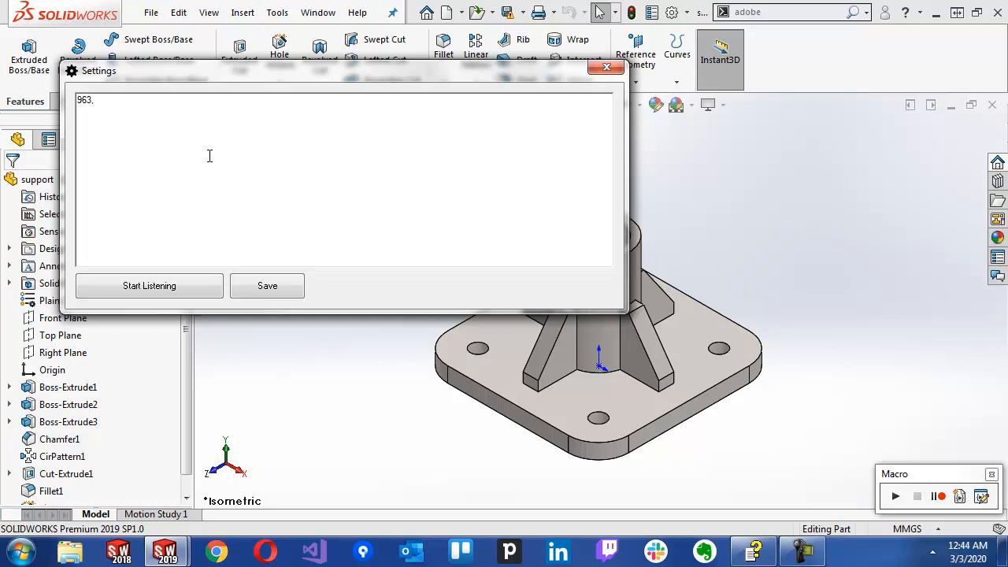
text(C:\)
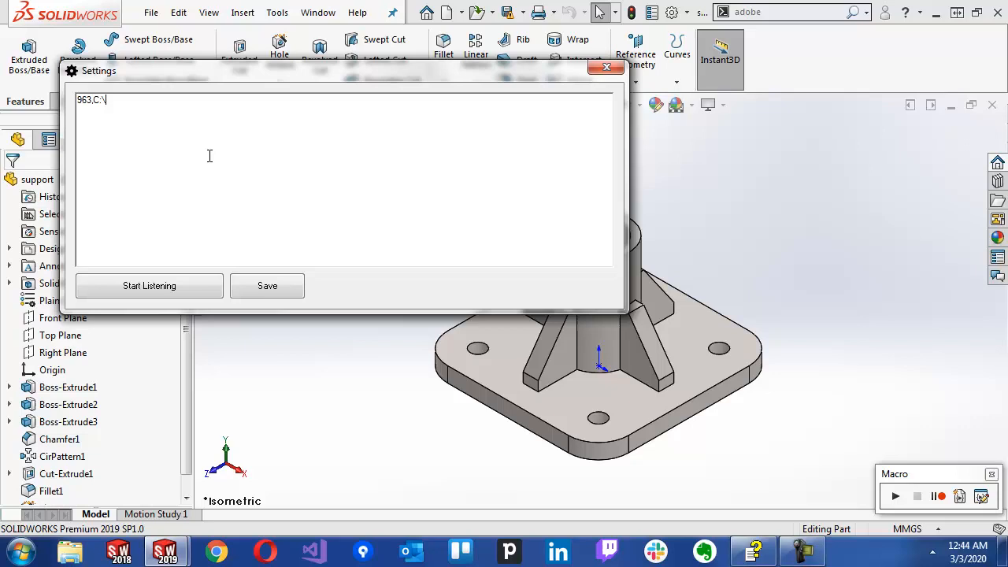
text(Dropbox\)
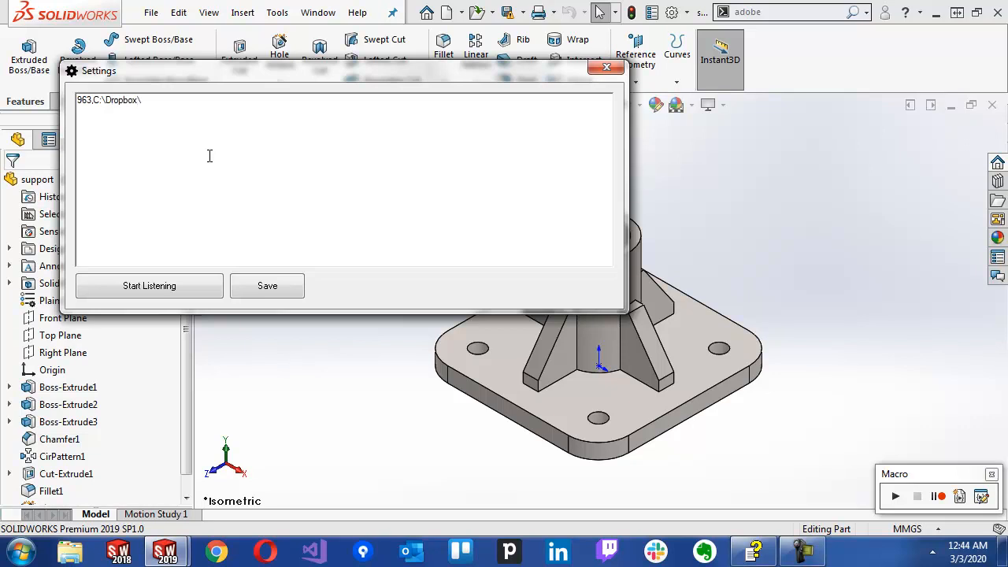
text(CADSharp\)
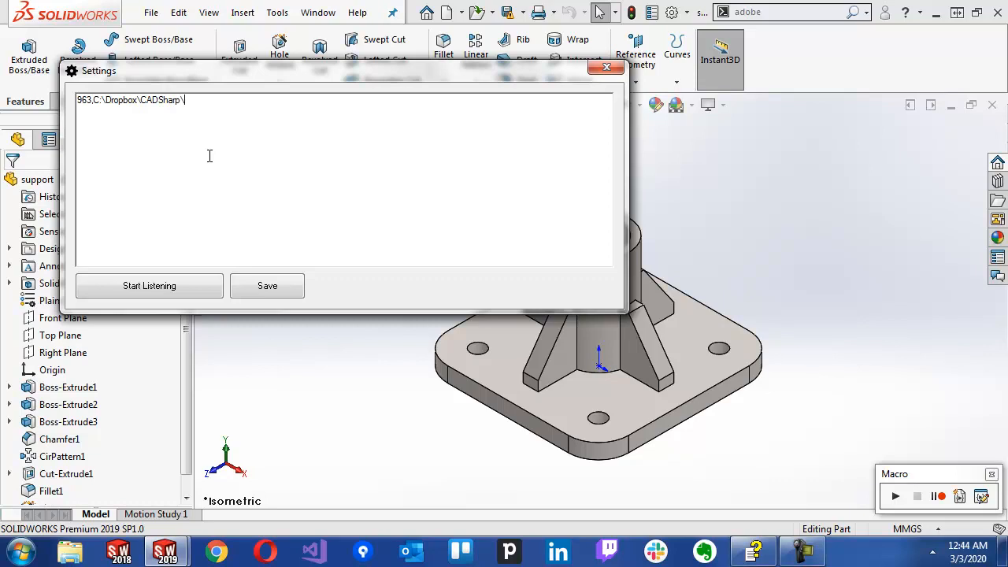
text(Desktop)
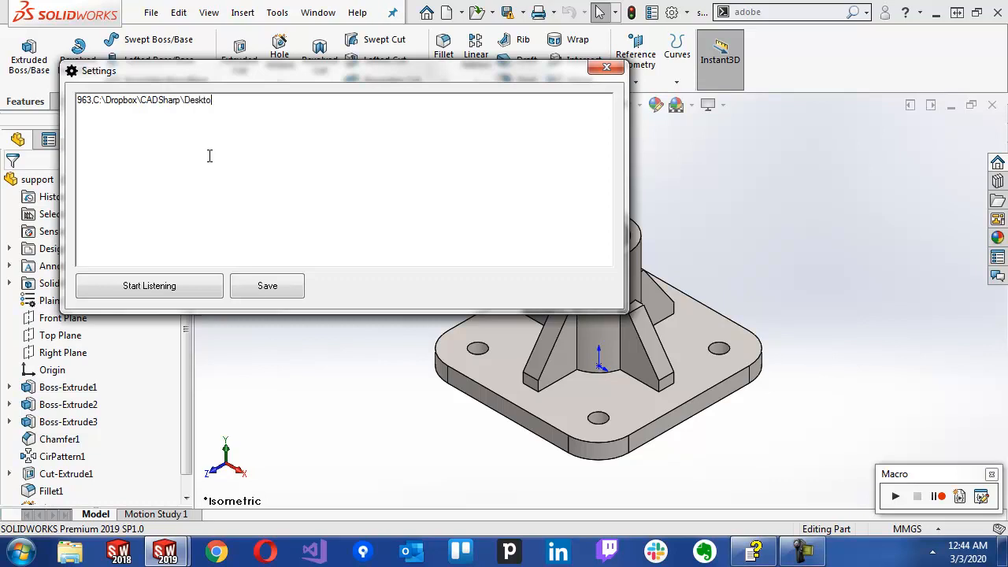
text(\Macro1)
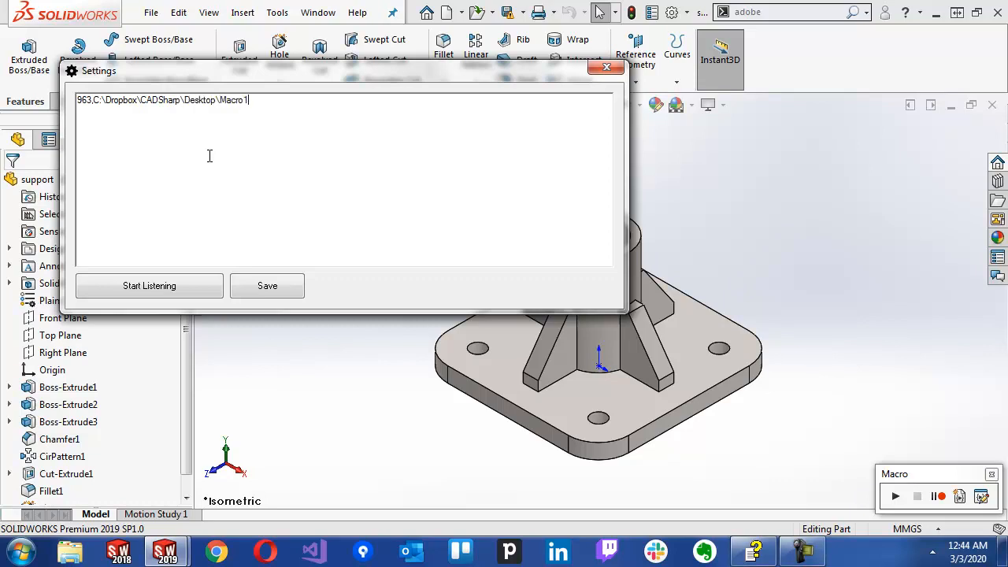
text(.swp)
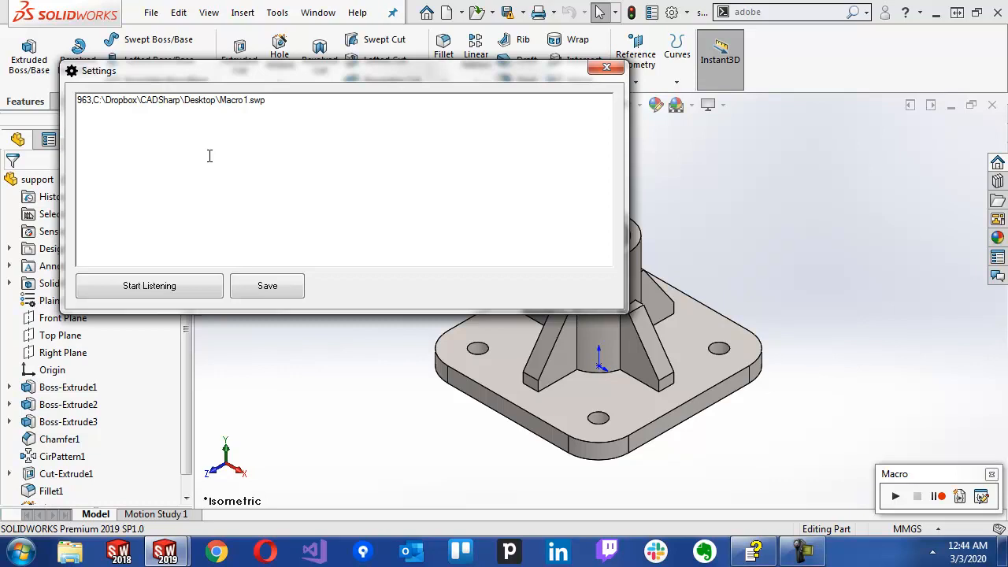
text(,mMain)
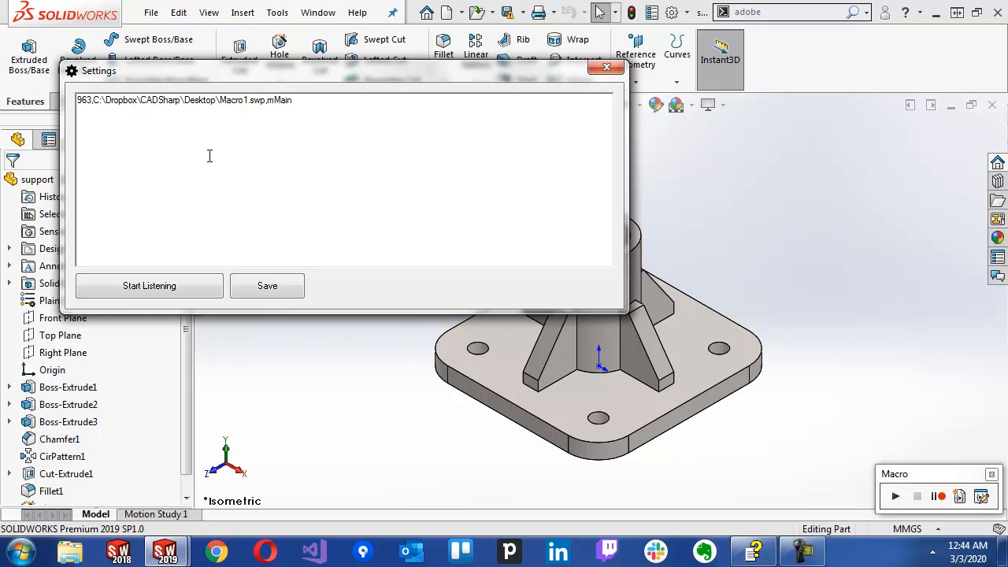
text(.)
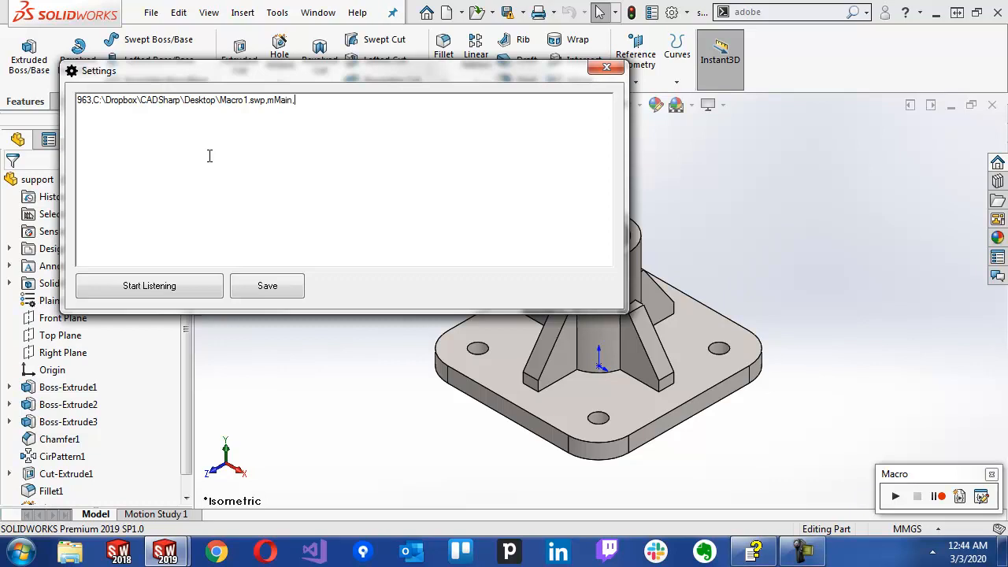
text(main)
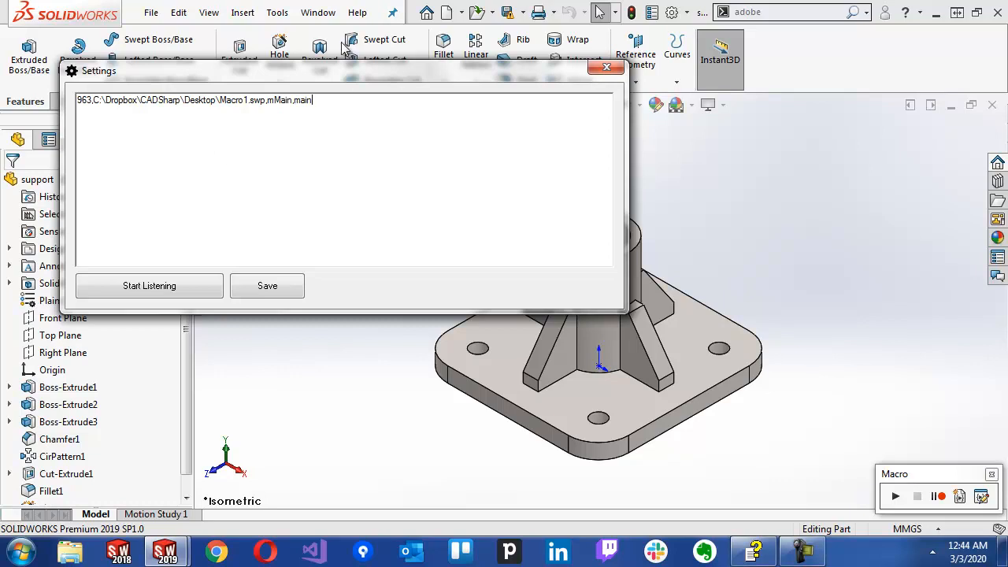
mouse_move(299, 311)
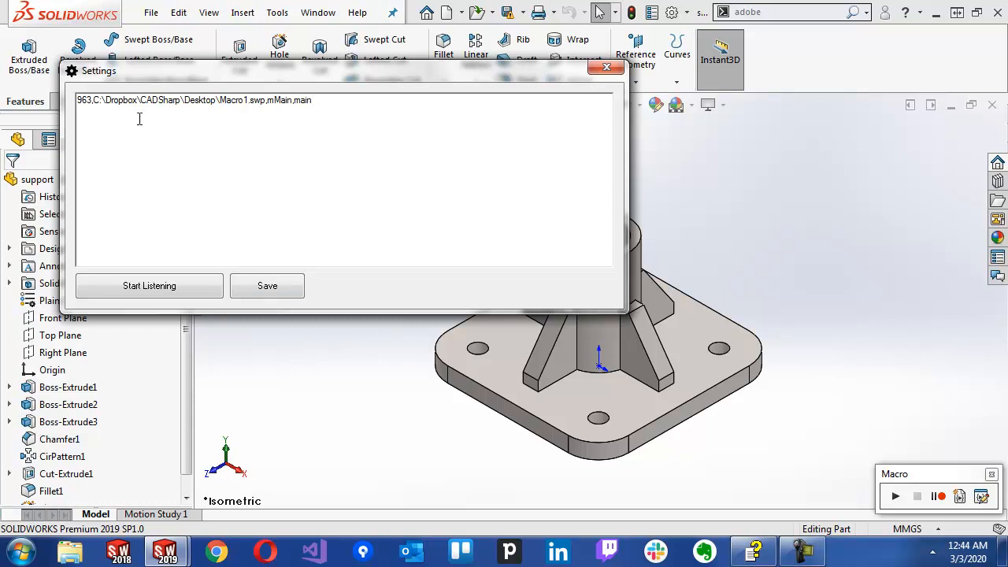
mouse_move(330, 130)
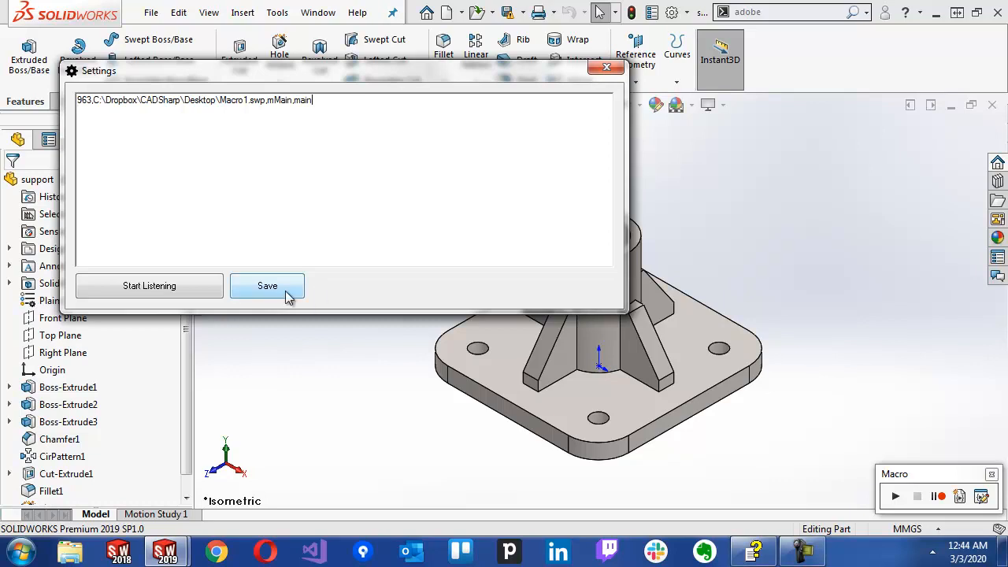
click(267, 285)
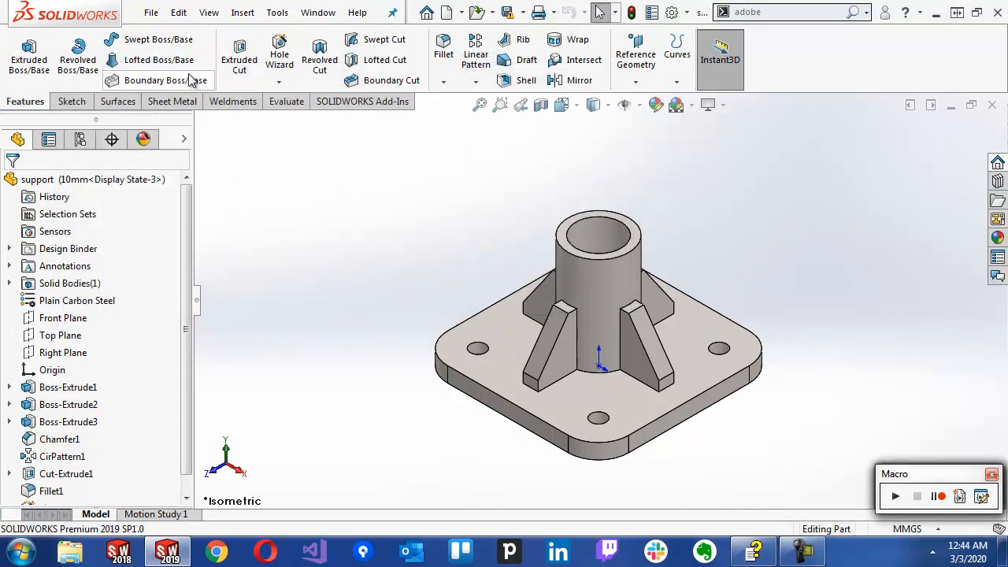
click(151, 12)
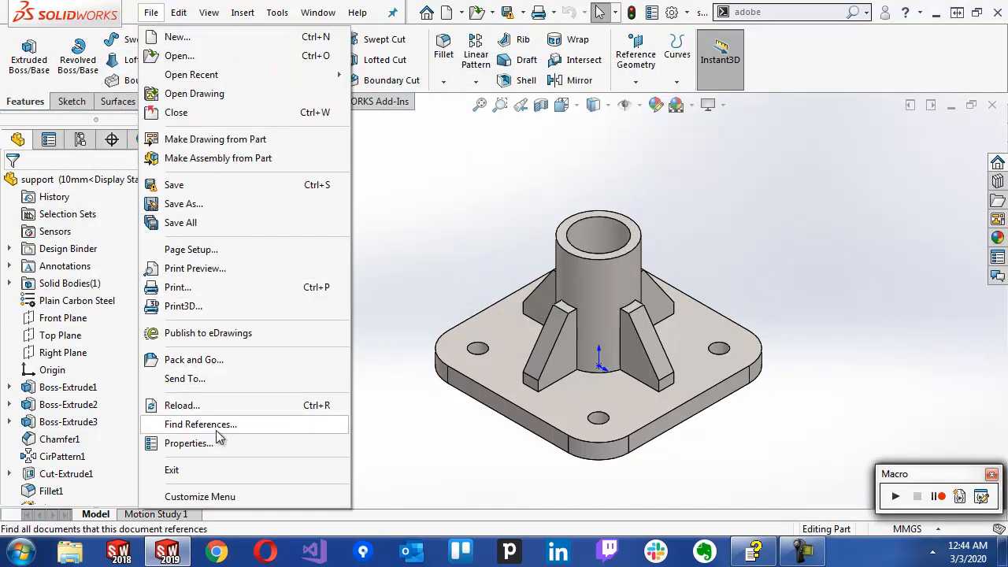
mouse_move(189, 443)
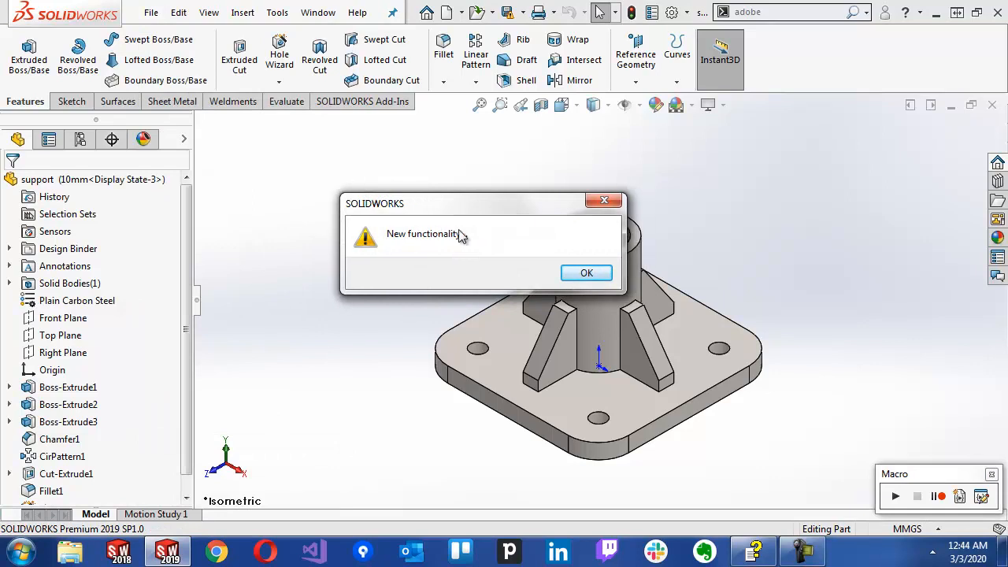
click(586, 272)
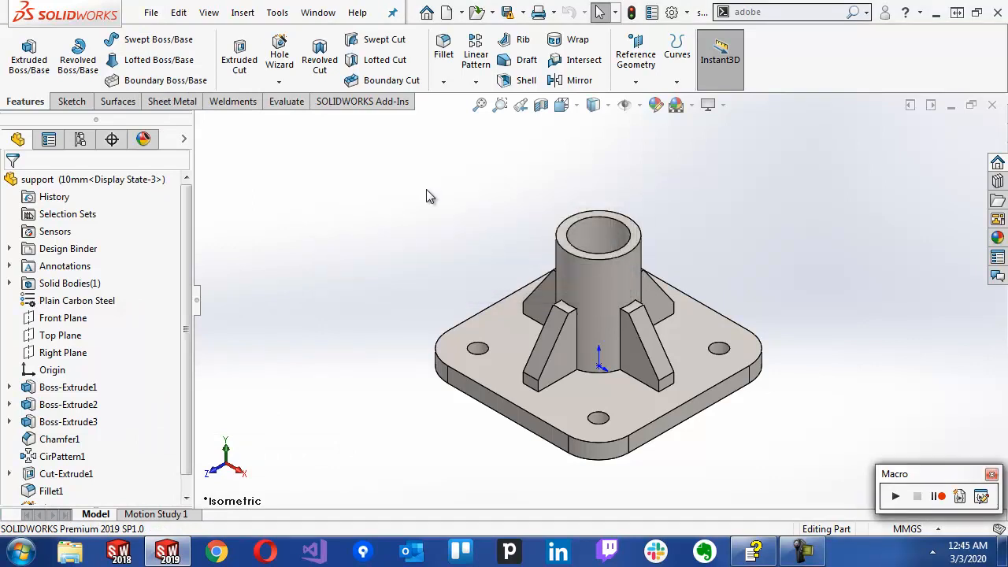
mouse_move(363, 169)
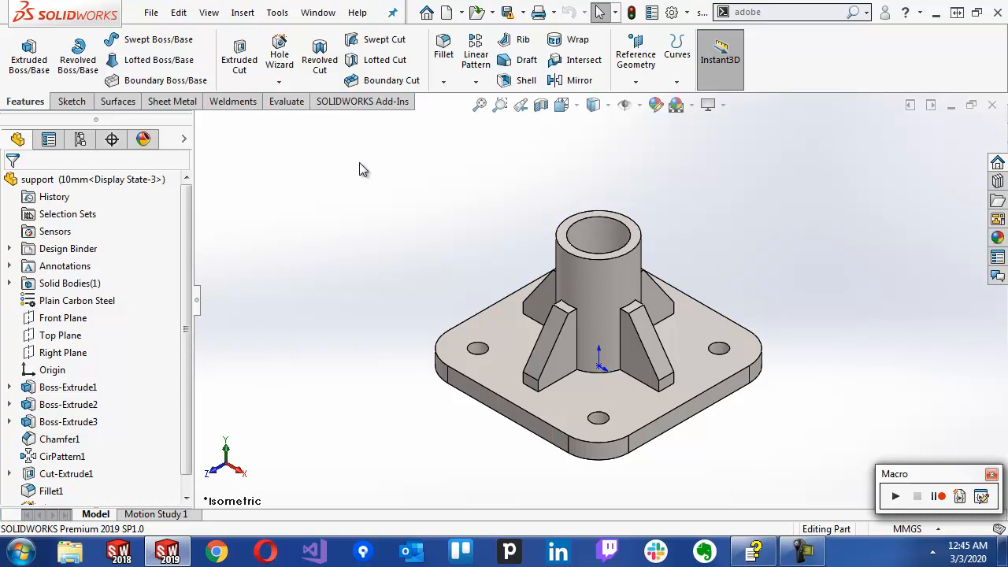
mouse_move(424, 183)
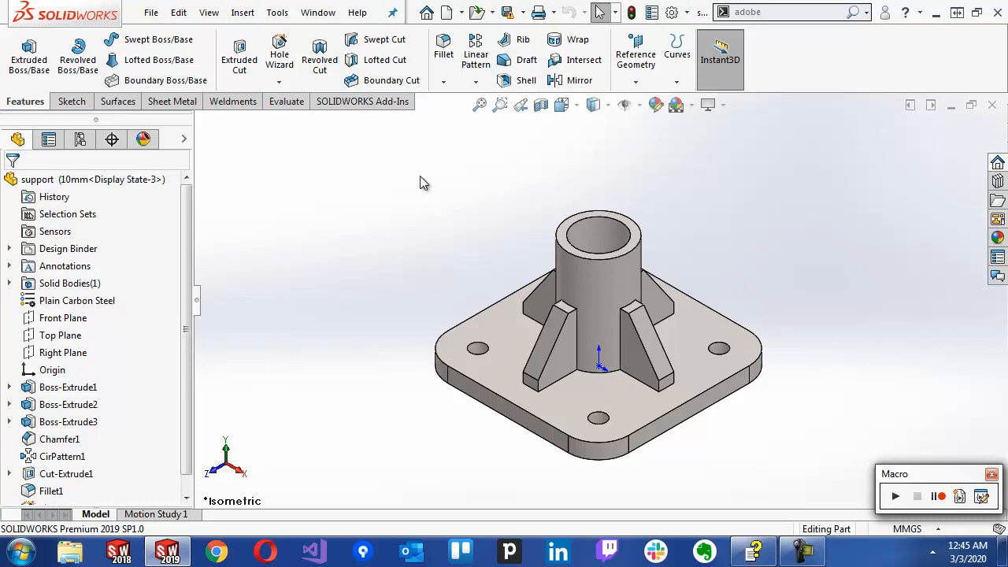
mouse_move(460, 189)
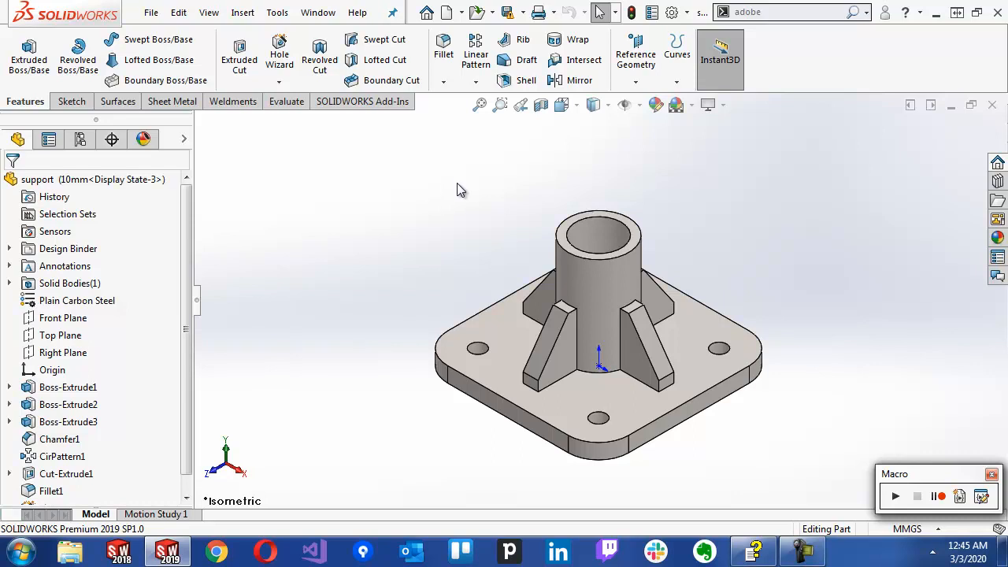
mouse_move(422, 219)
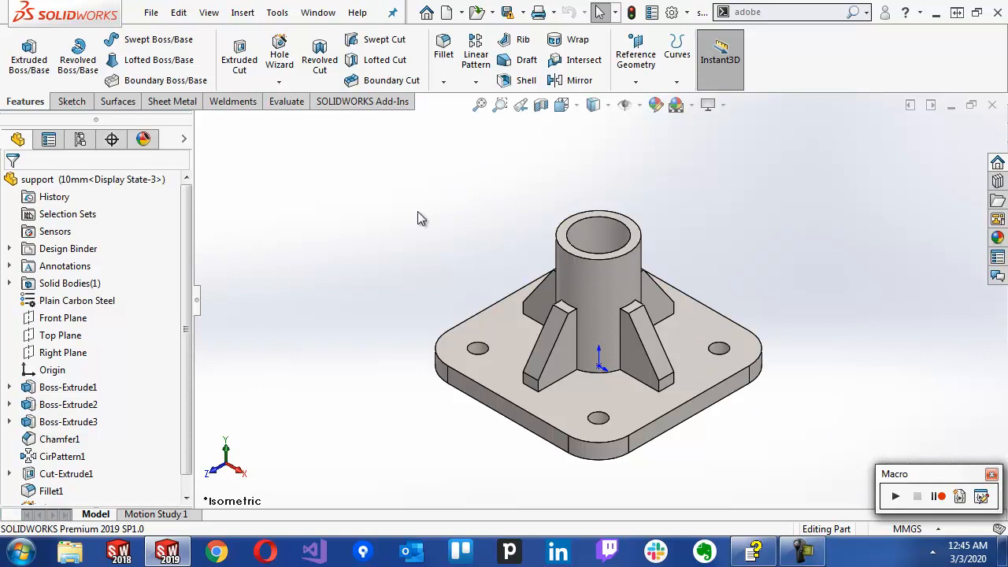